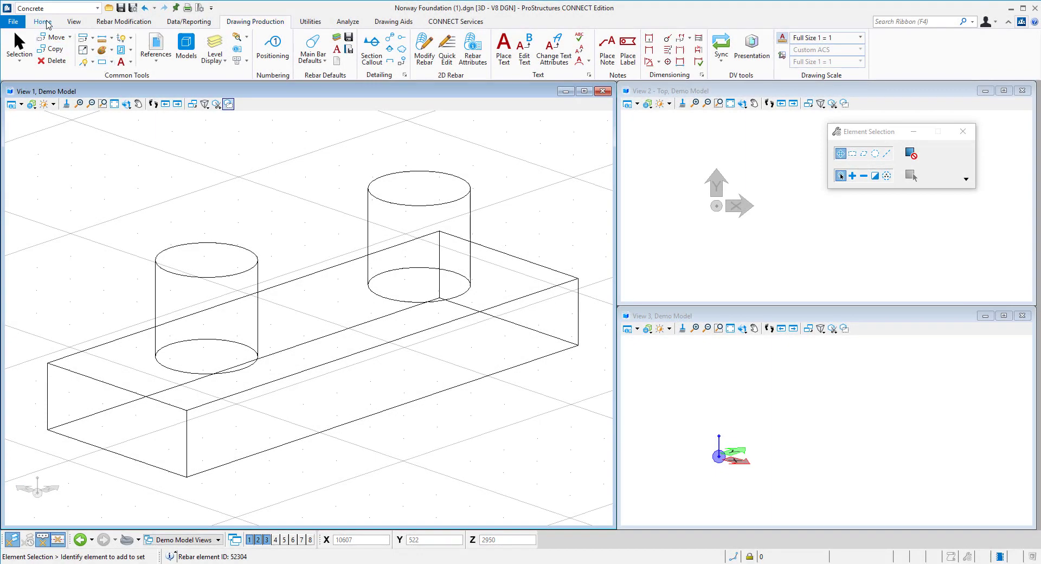
# - Start Pad Footing Reinforcing from the concrete tools and select the pad footing
pyautogui.click(42, 21)
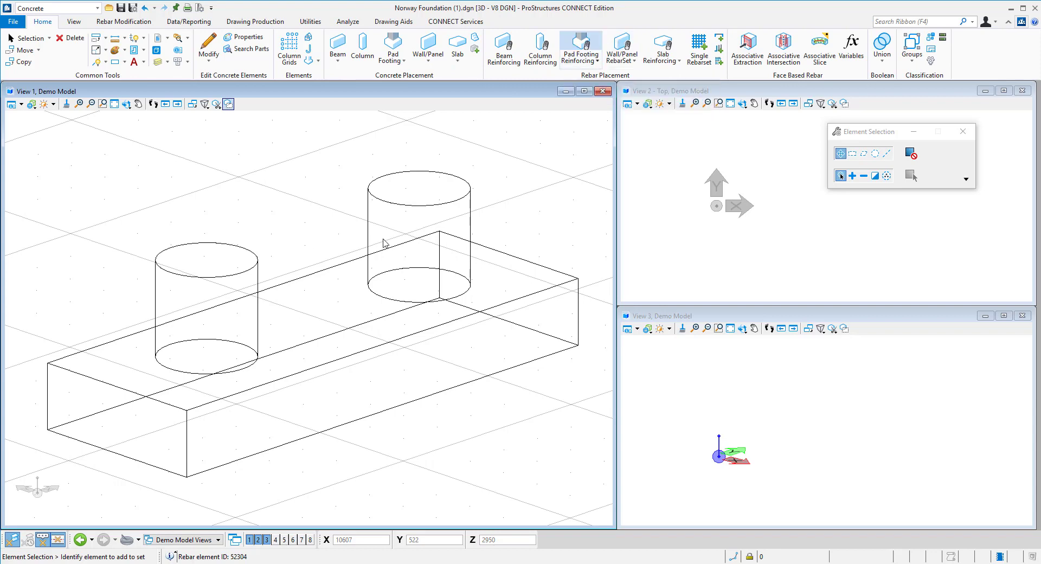
pyautogui.click(579, 45)
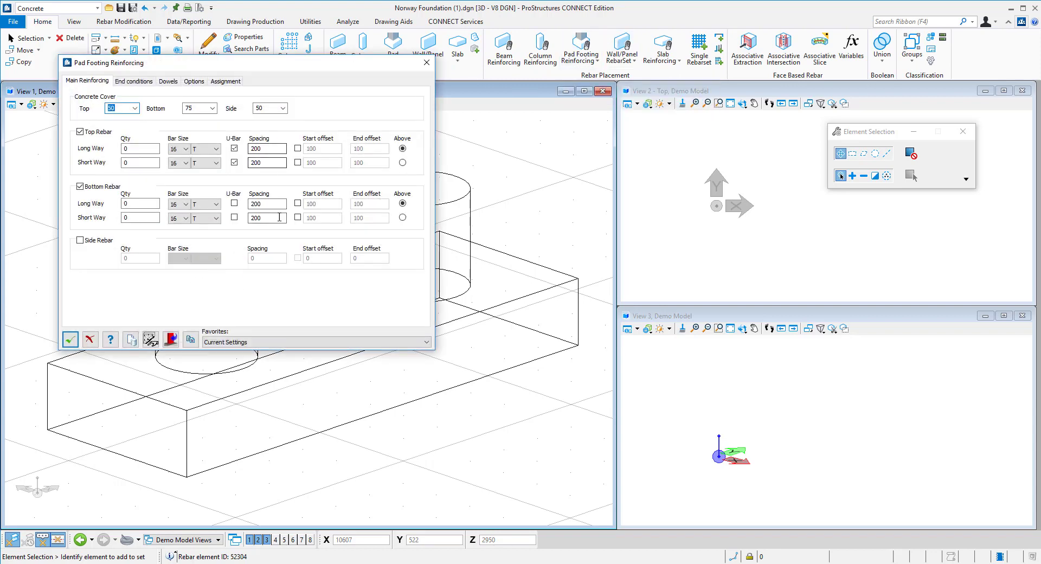
pyautogui.moveTo(150, 339)
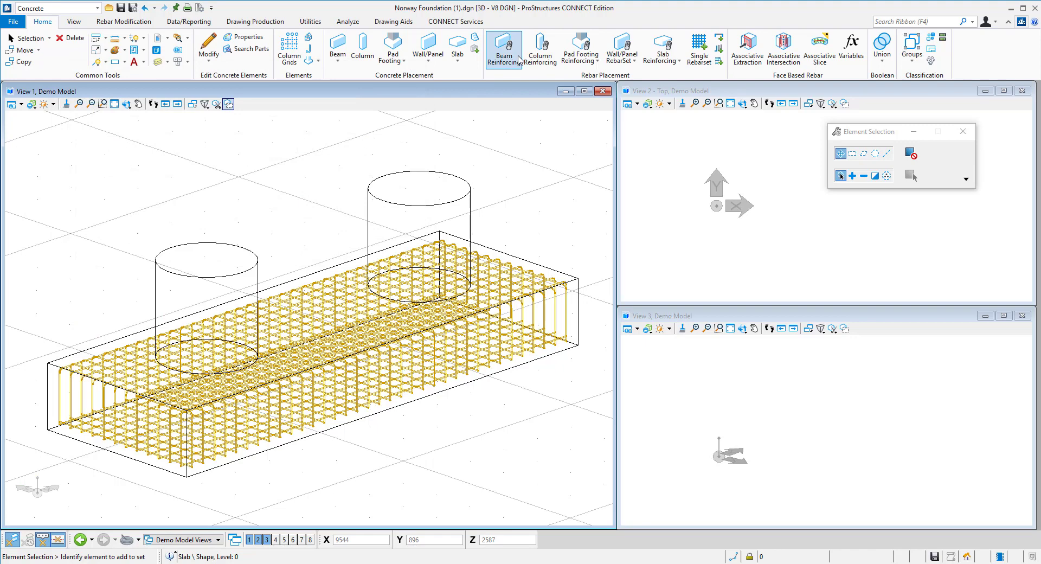
# - Cage the left pier with vertical bars and a spiral tie with 3 extra bottom turns
pyautogui.click(540, 48)
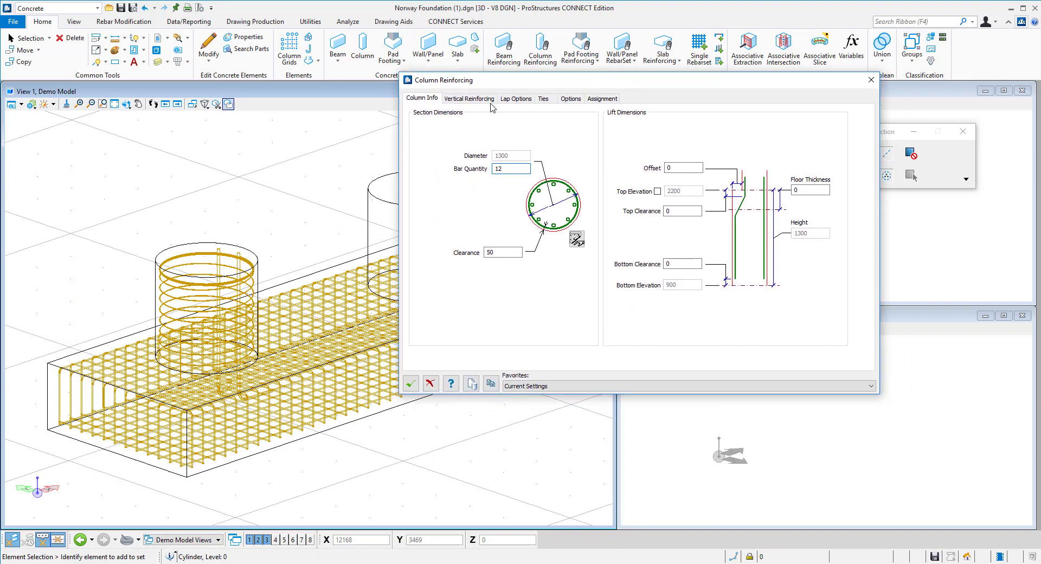
pyautogui.click(468, 98)
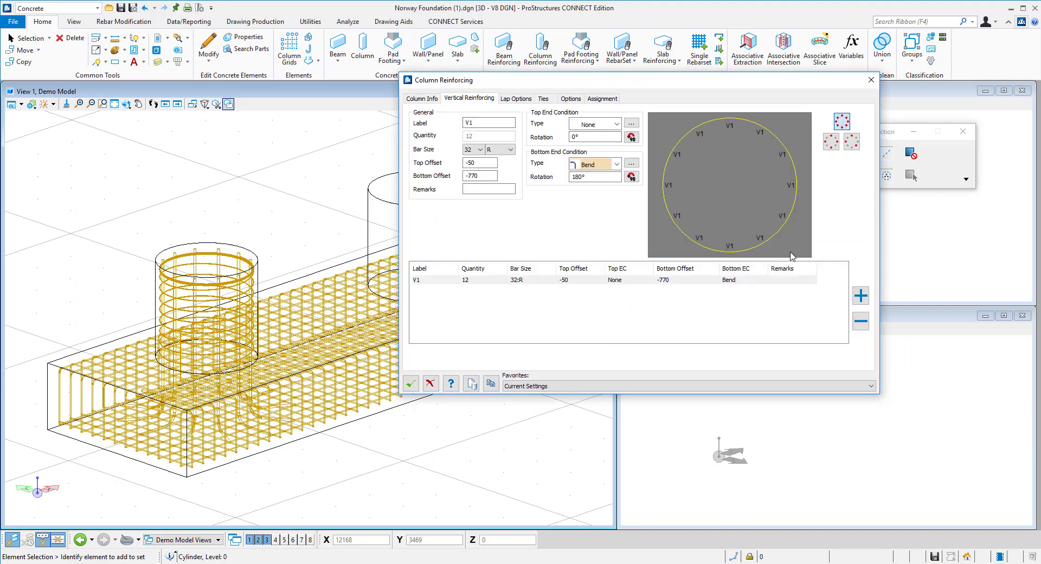
pyautogui.click(543, 98)
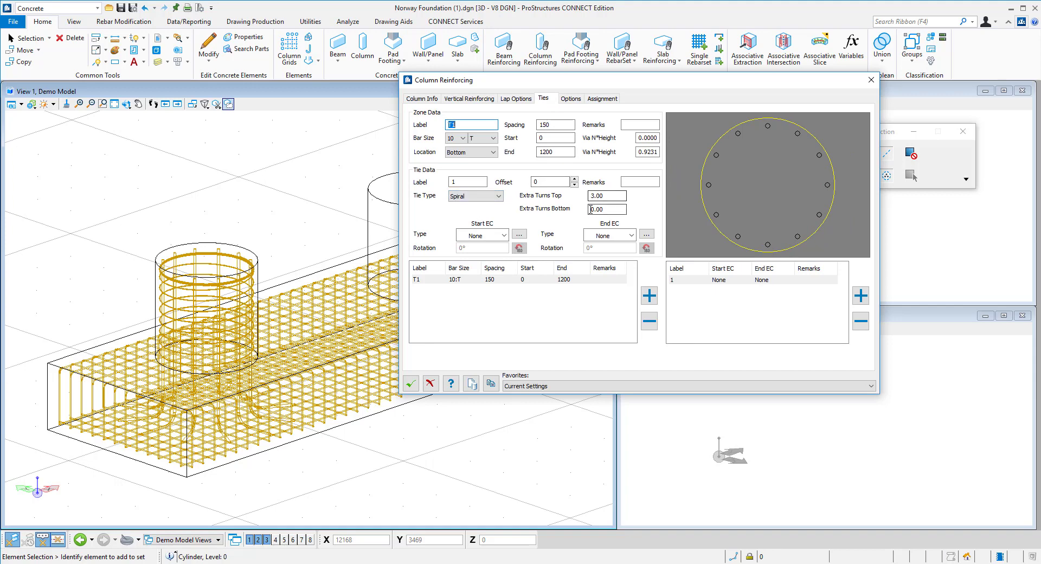
pyautogui.click(605, 208)
pyautogui.write('3')
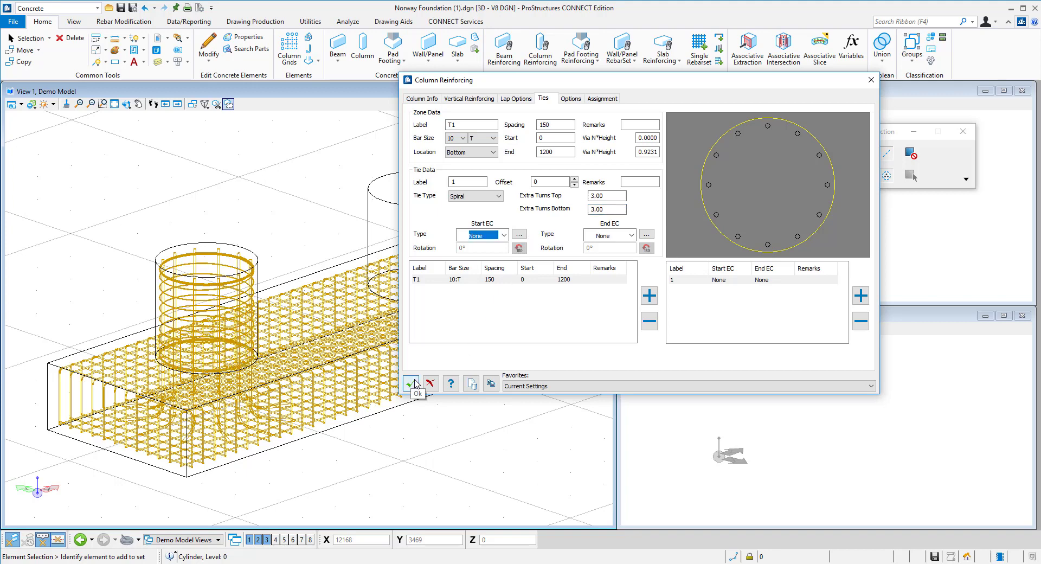
pyautogui.click(411, 383)
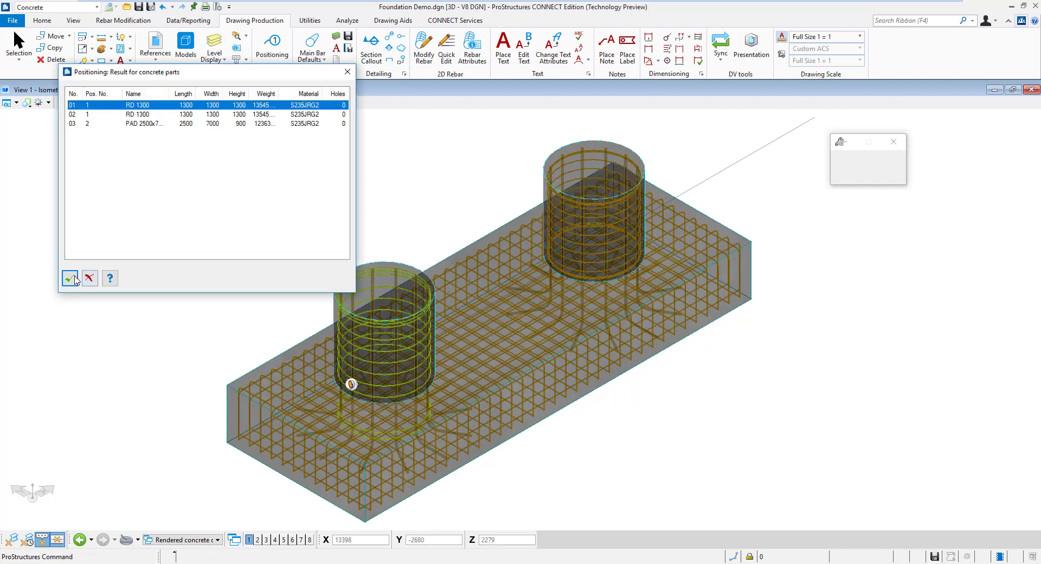
# - Accept the concrete part numbering and inspect the bend shapes of bar marks 04 and 01
pyautogui.click(70, 278)
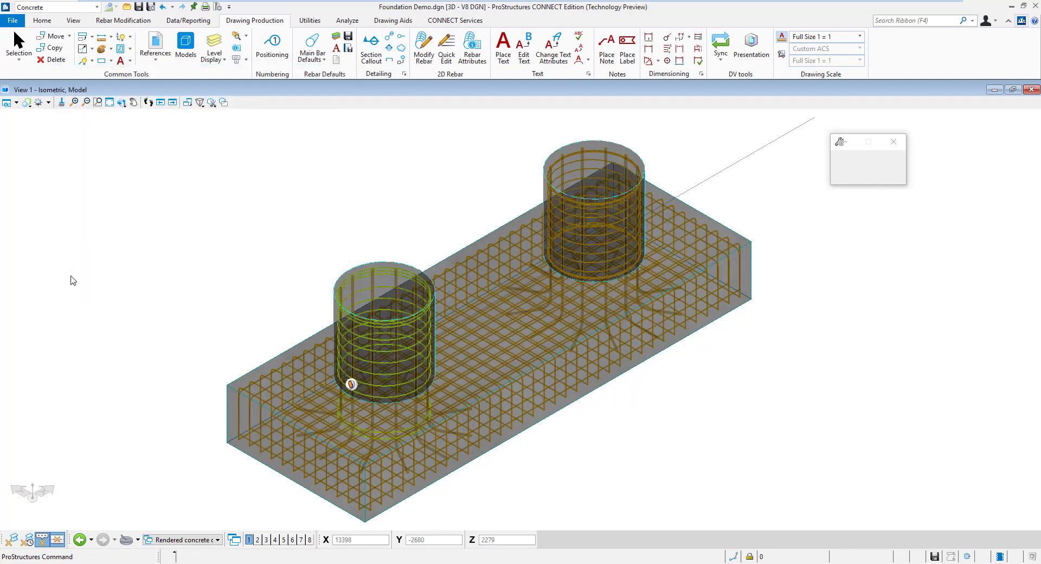
pyautogui.click(272, 43)
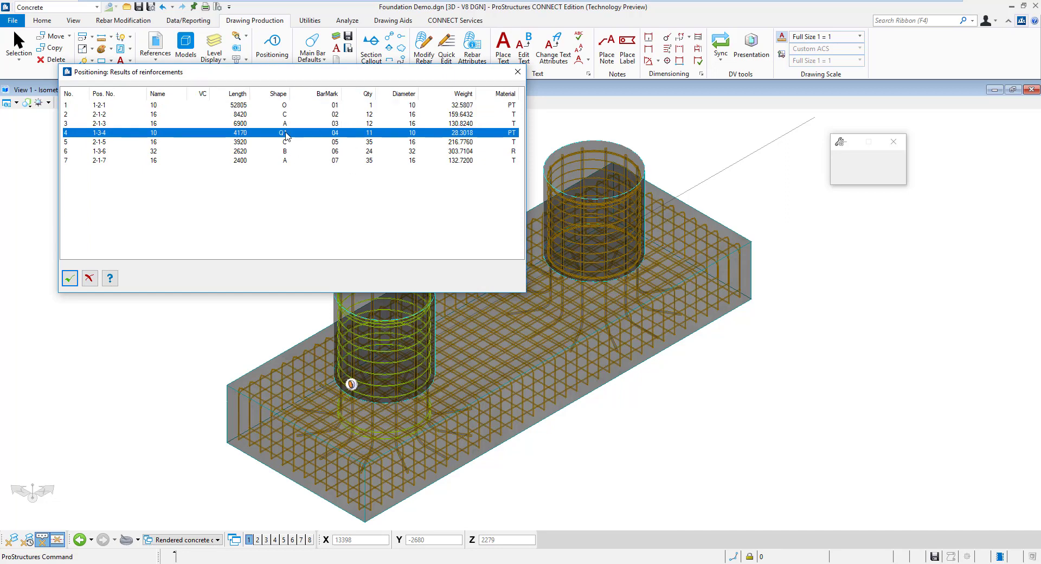
pyautogui.doubleClick(284, 132)
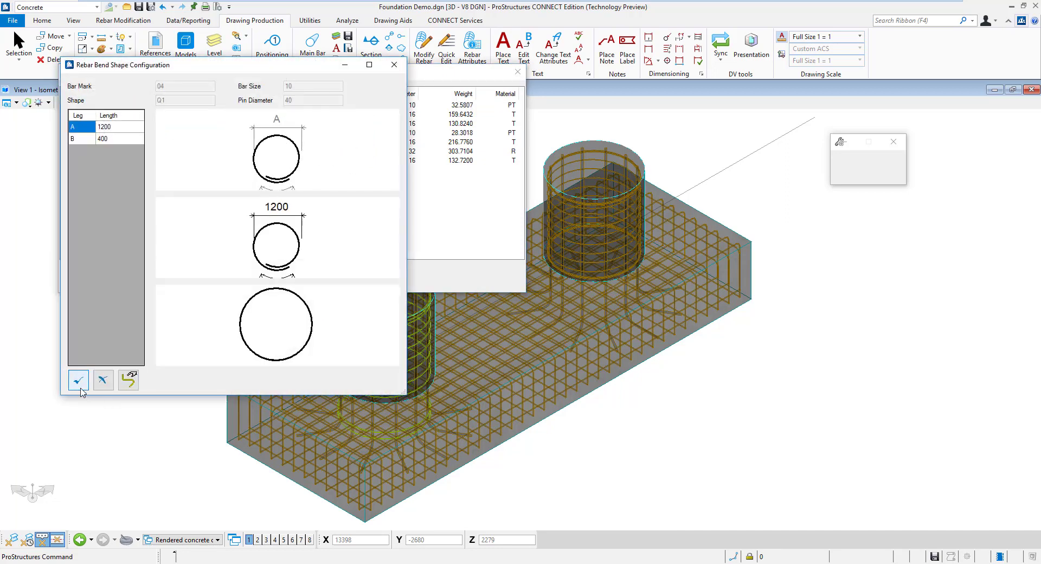
pyautogui.click(78, 380)
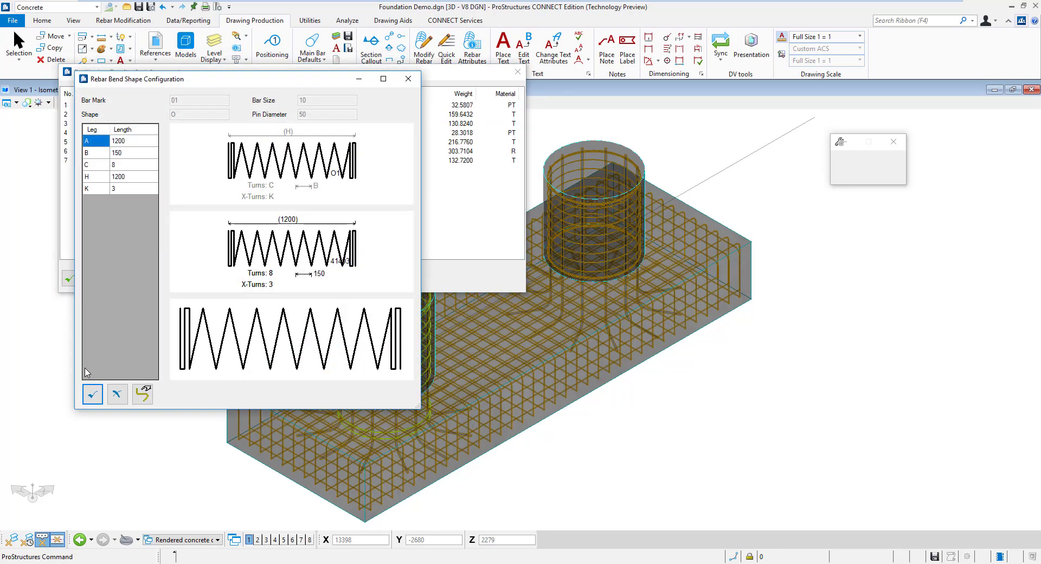
pyautogui.click(93, 393)
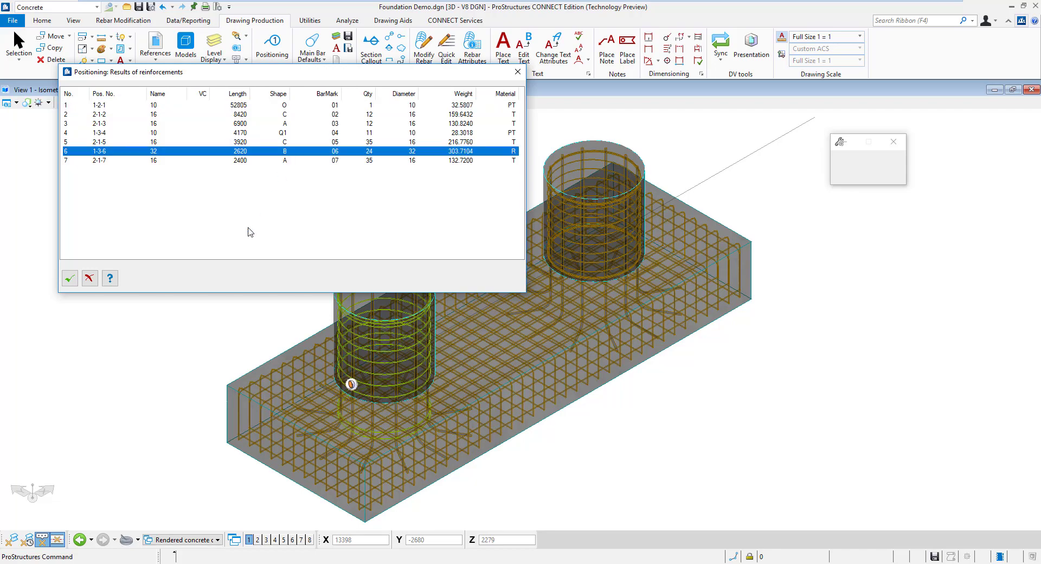
pyautogui.doubleClick(100, 151)
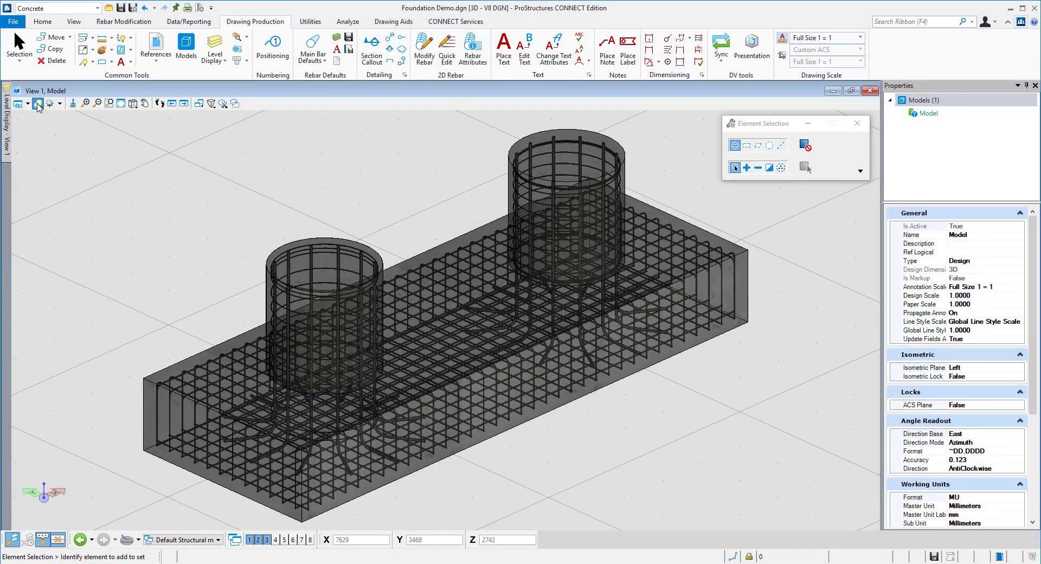
# - Switch the view's display style to transparent concrete so the rebar shows through
pyautogui.click(50, 103)
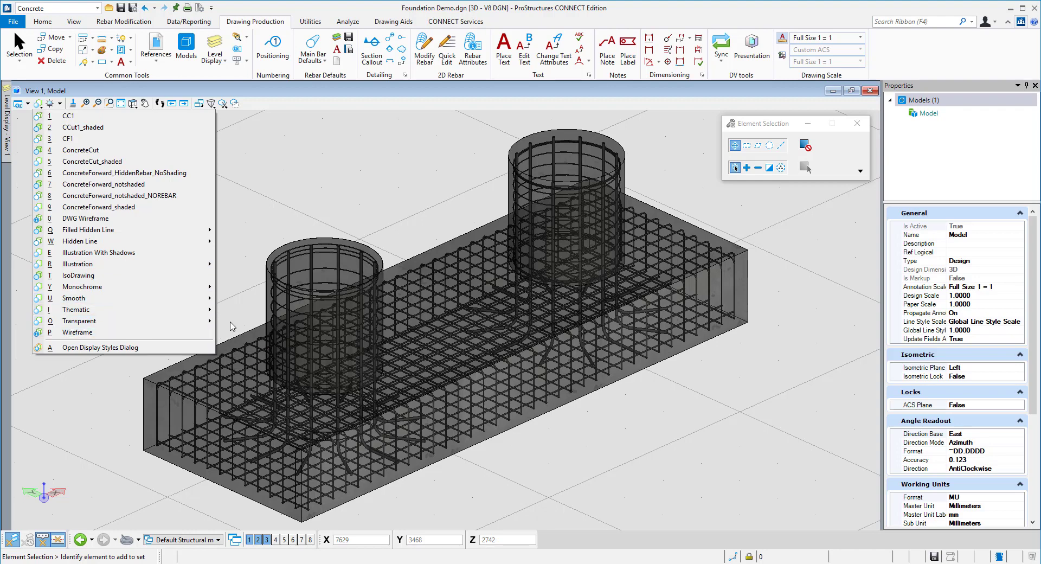
pyautogui.click(78, 321)
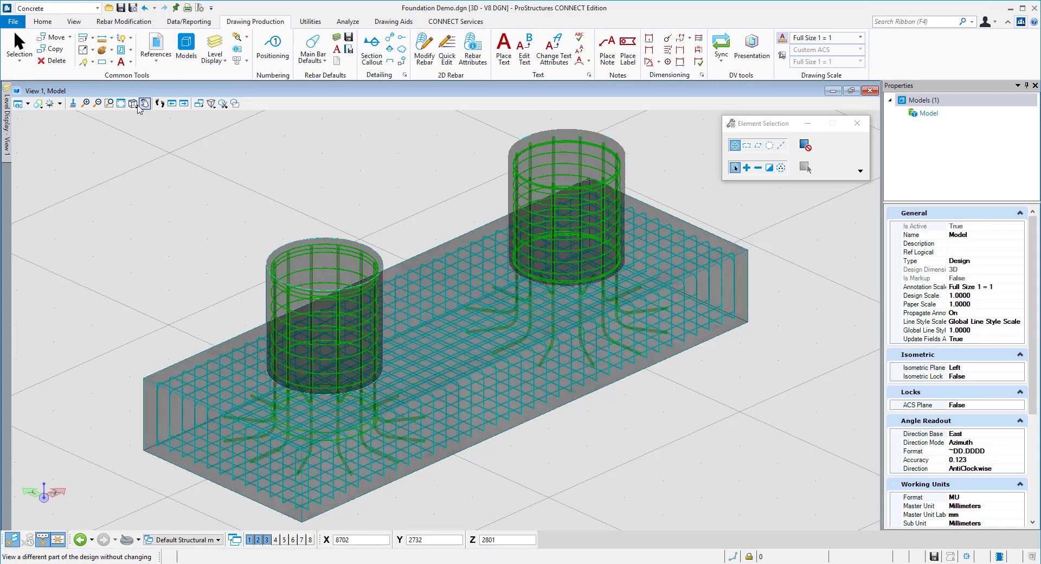
# - From top view, cut a full-width 1:25 section across the footing without a sheet model
pyautogui.click(133, 103)
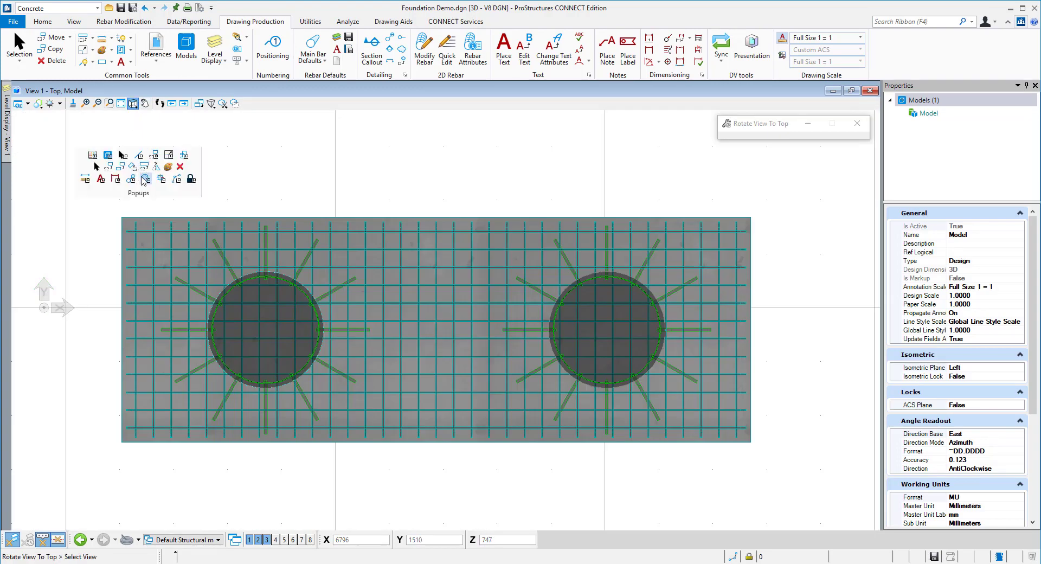
pyautogui.click(371, 48)
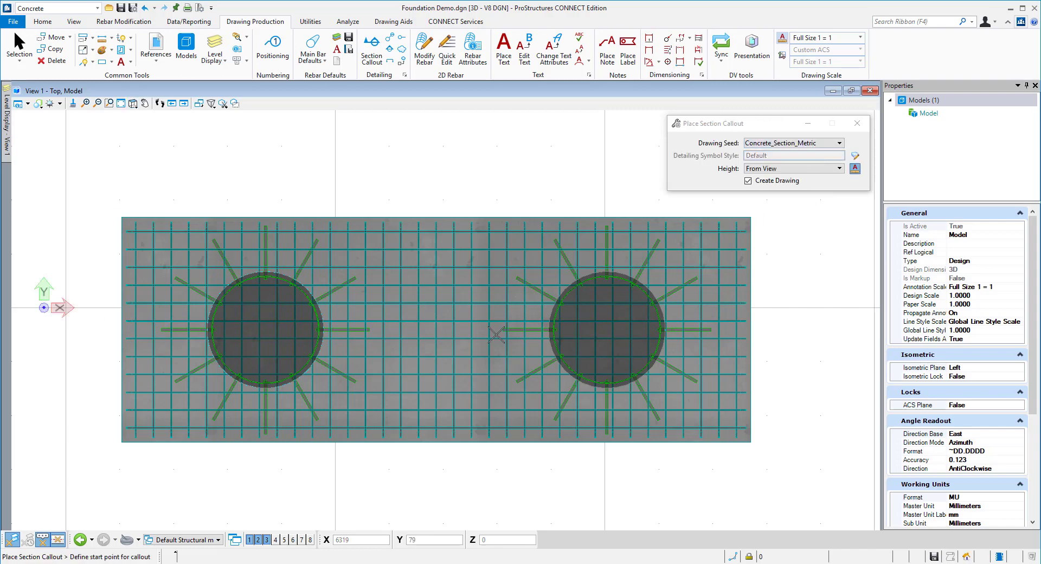
pyautogui.click(85, 460)
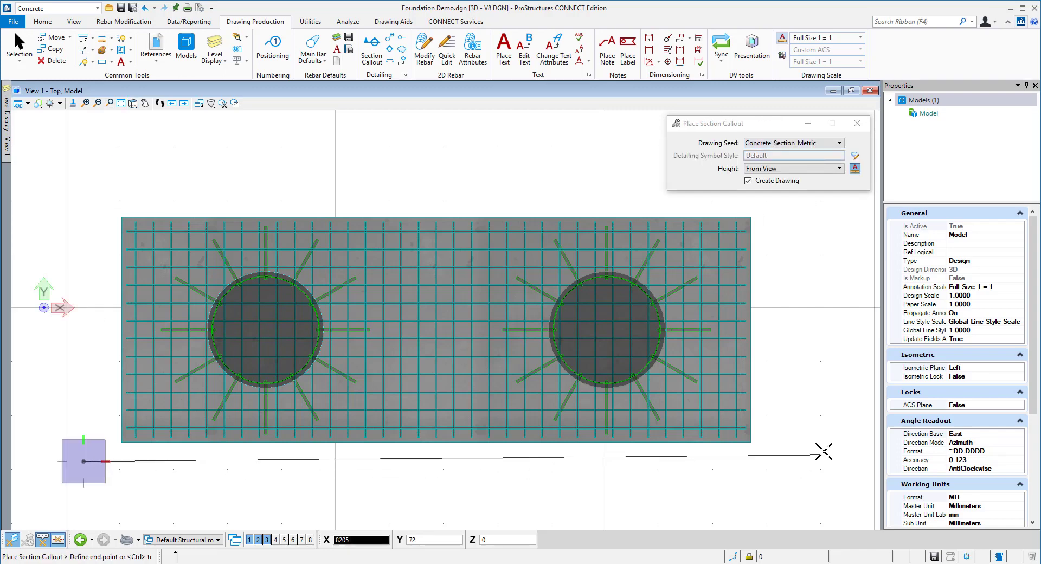
pyautogui.click(822, 452)
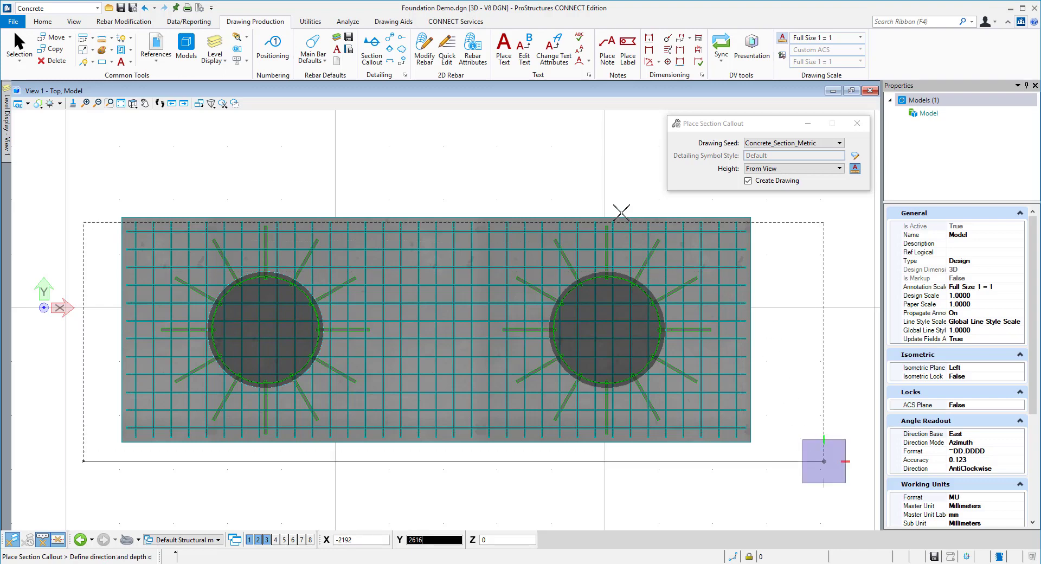
pyautogui.click(620, 212)
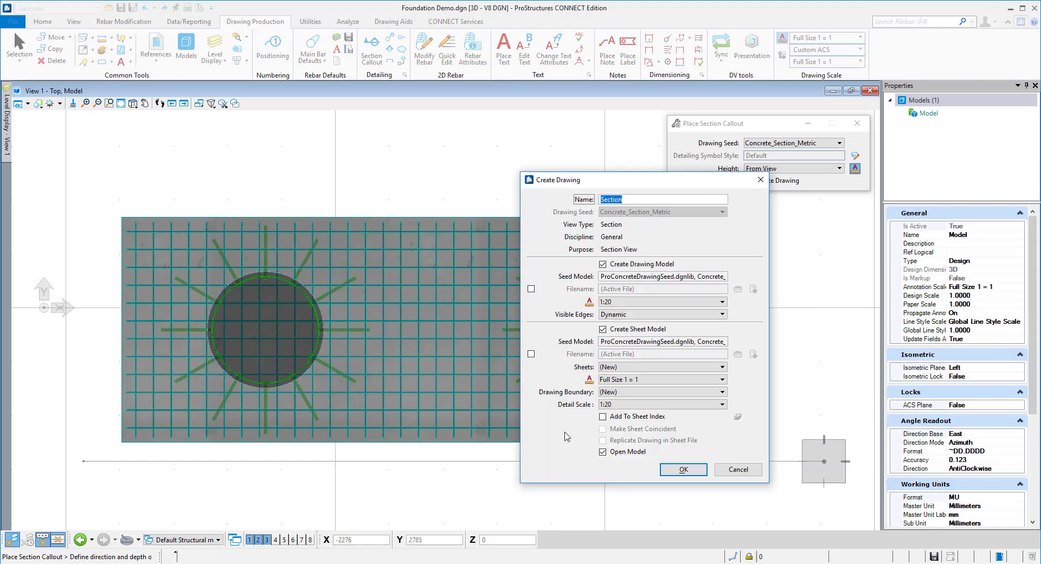
pyautogui.click(719, 302)
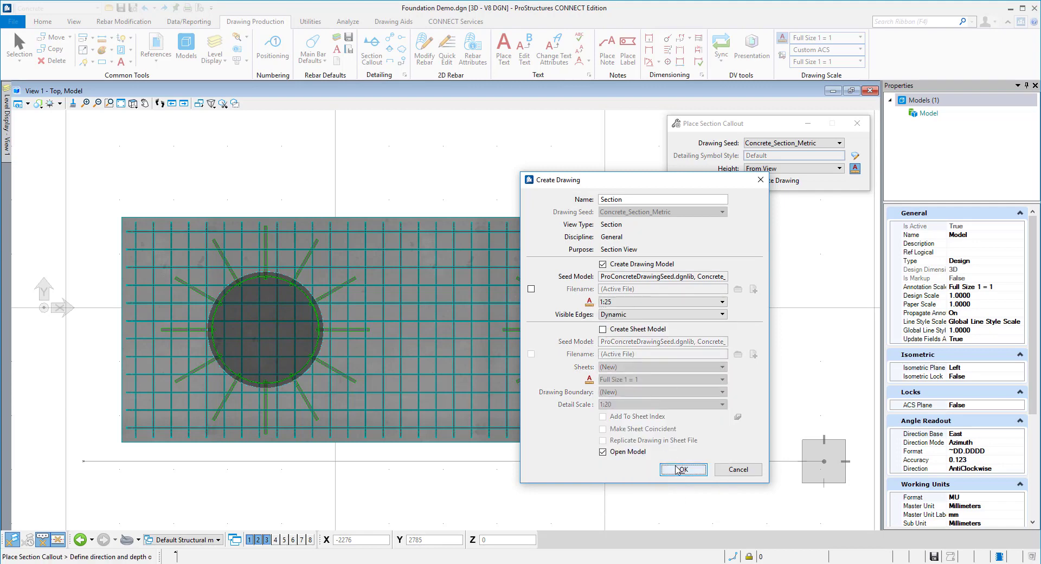
pyautogui.click(682, 469)
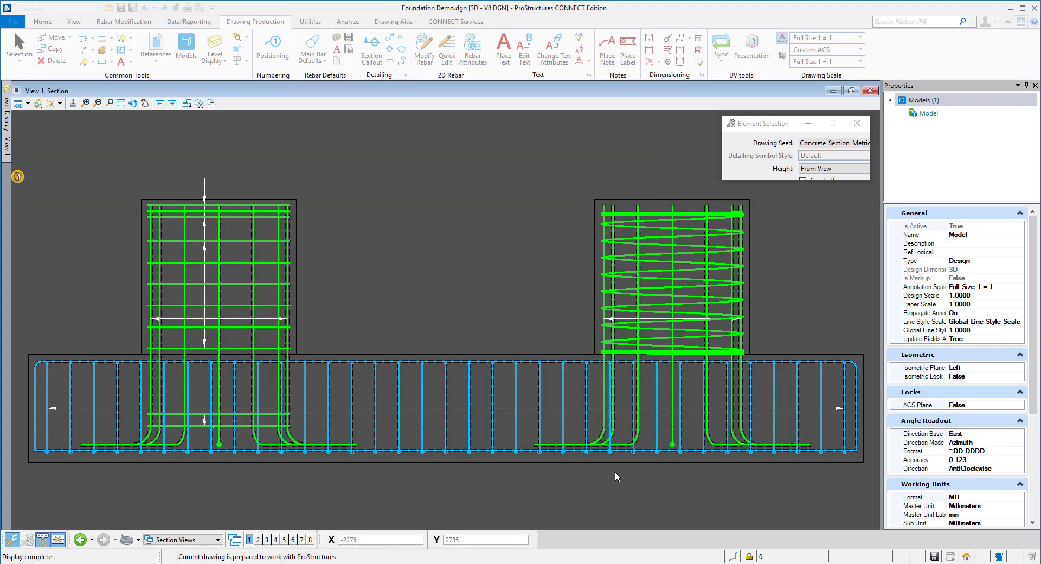
# - Show the footing's bottom bars as one representative bar with its range line
pyautogui.click(423, 47)
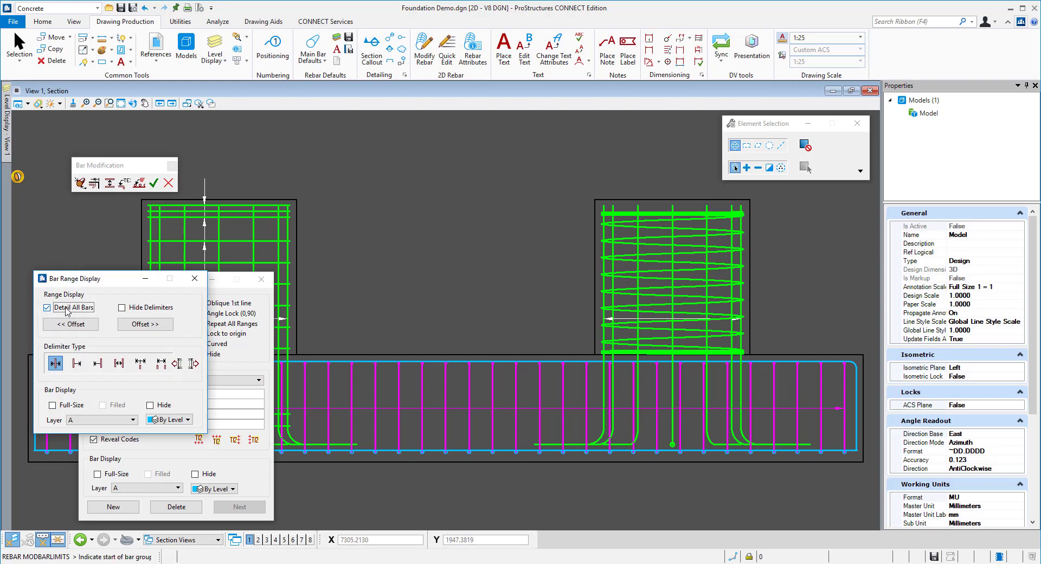
pyautogui.click(47, 308)
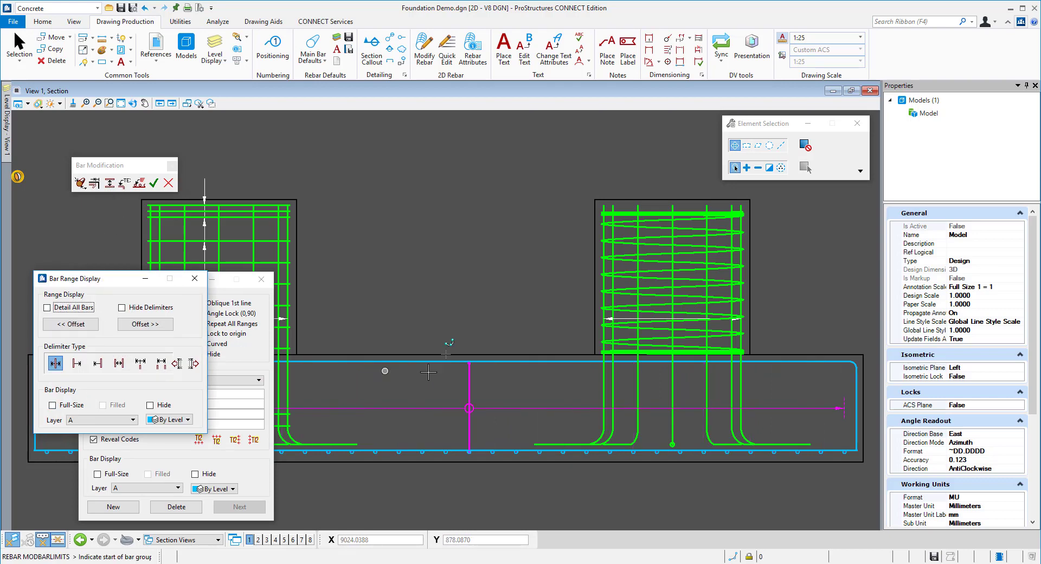
pyautogui.click(153, 182)
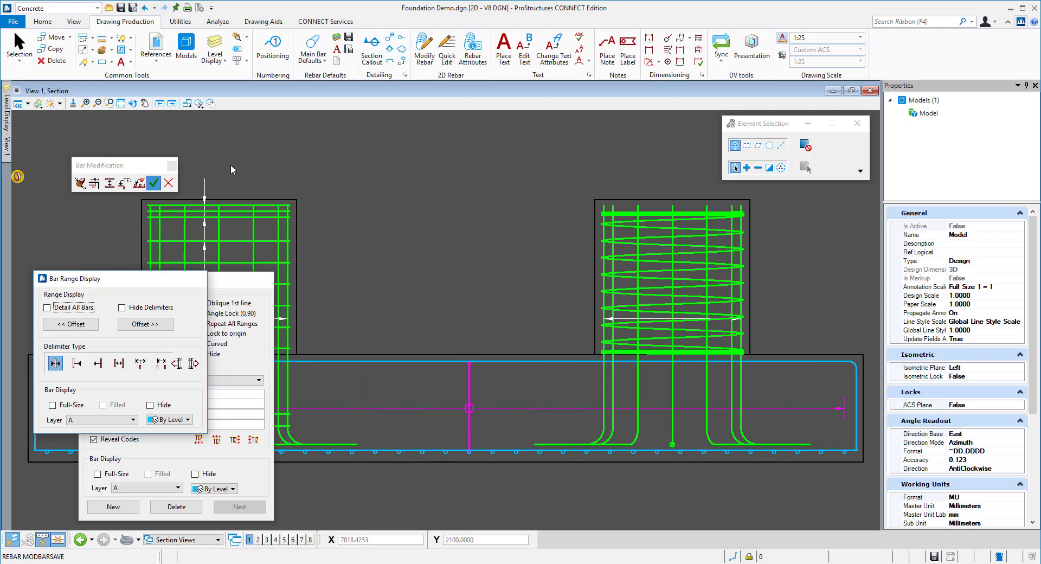
pyautogui.click(153, 182)
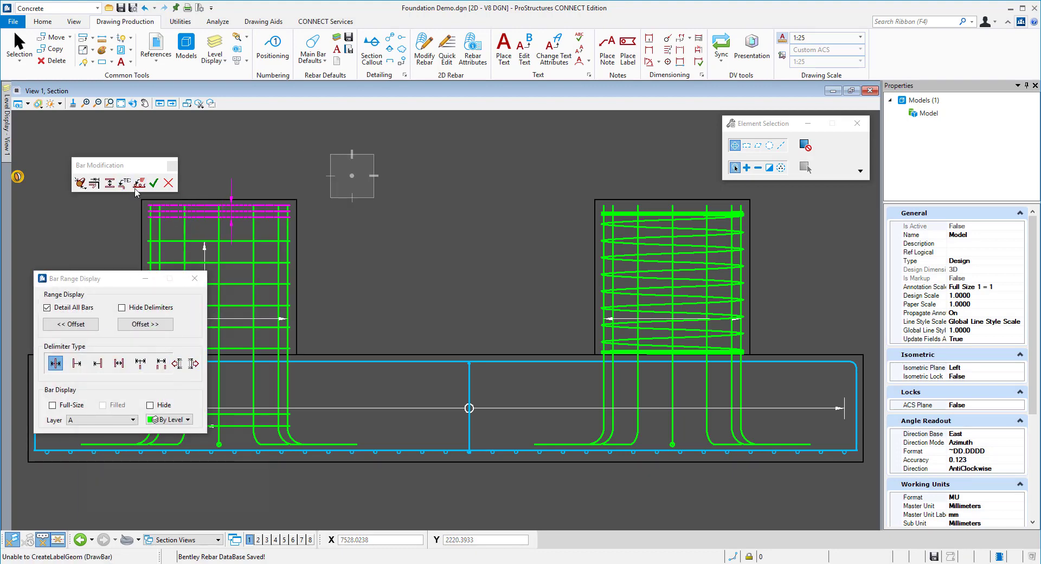
# - Label the left pier's tie 'POS 04 3# Ø10, c/c 50' with an arrowless leader
pyautogui.click(139, 183)
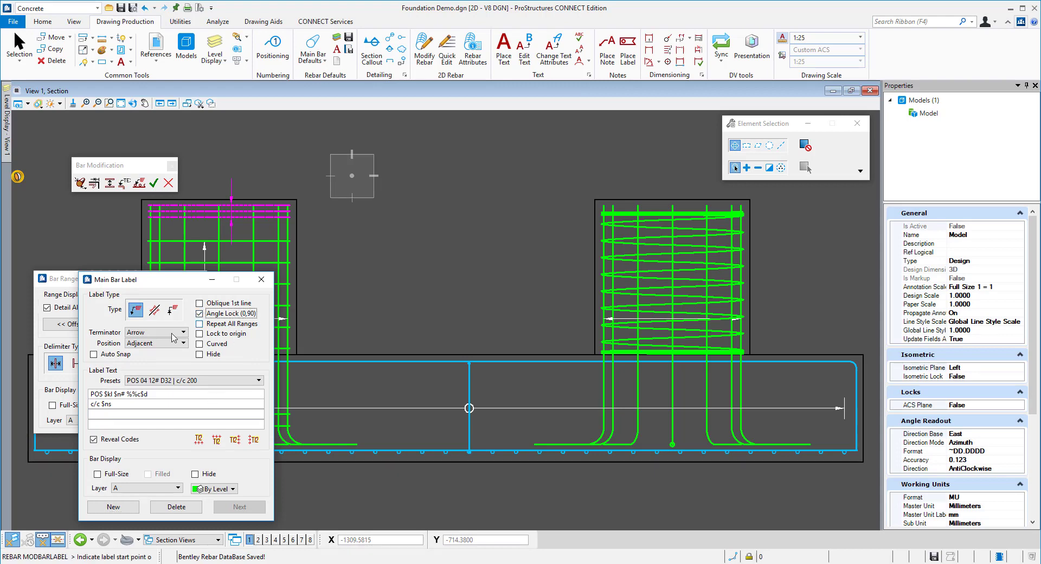
pyautogui.click(183, 332)
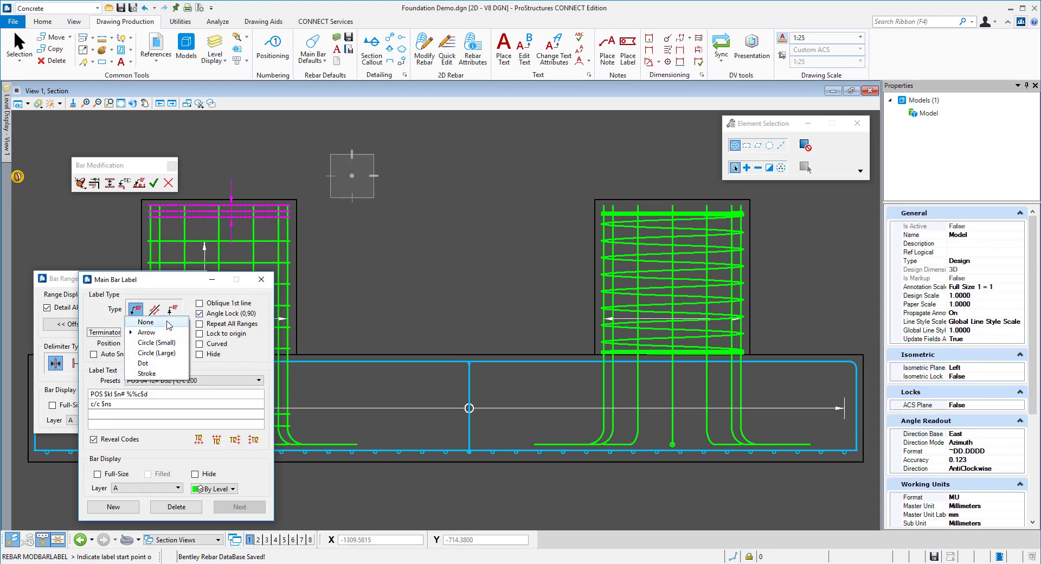
pyautogui.click(145, 322)
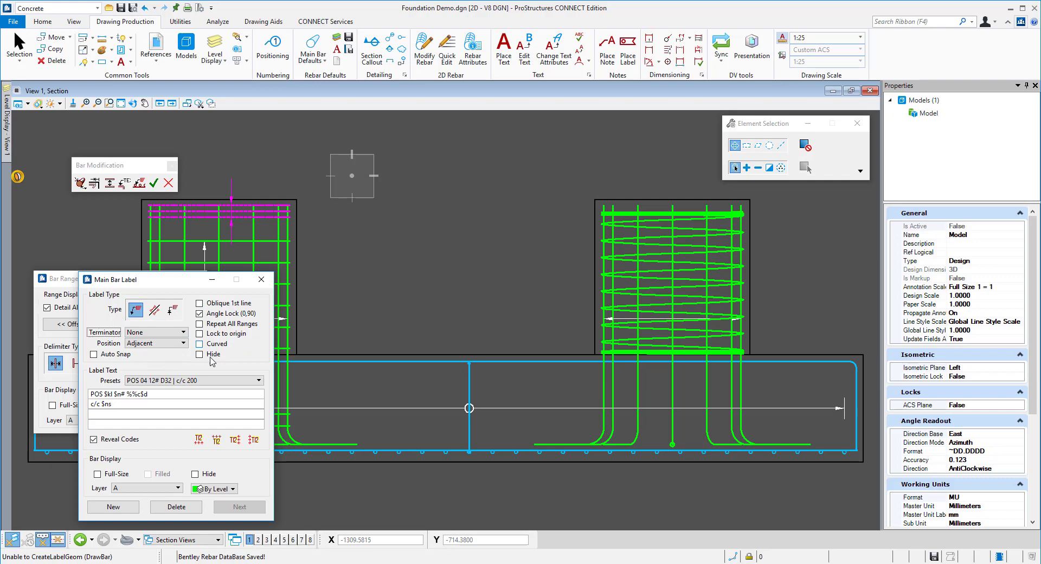
pyautogui.click(193, 380)
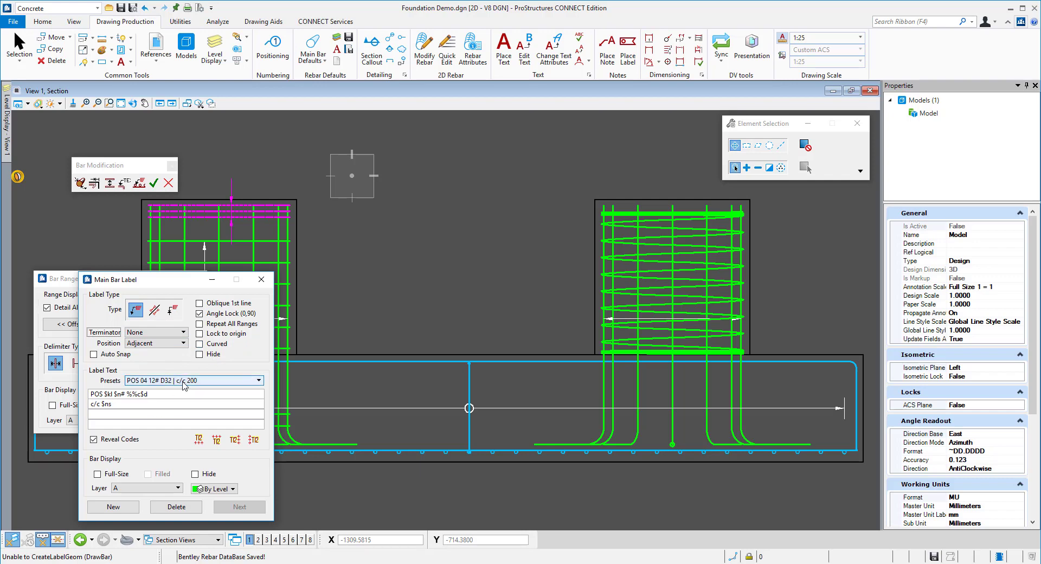
pyautogui.click(258, 380)
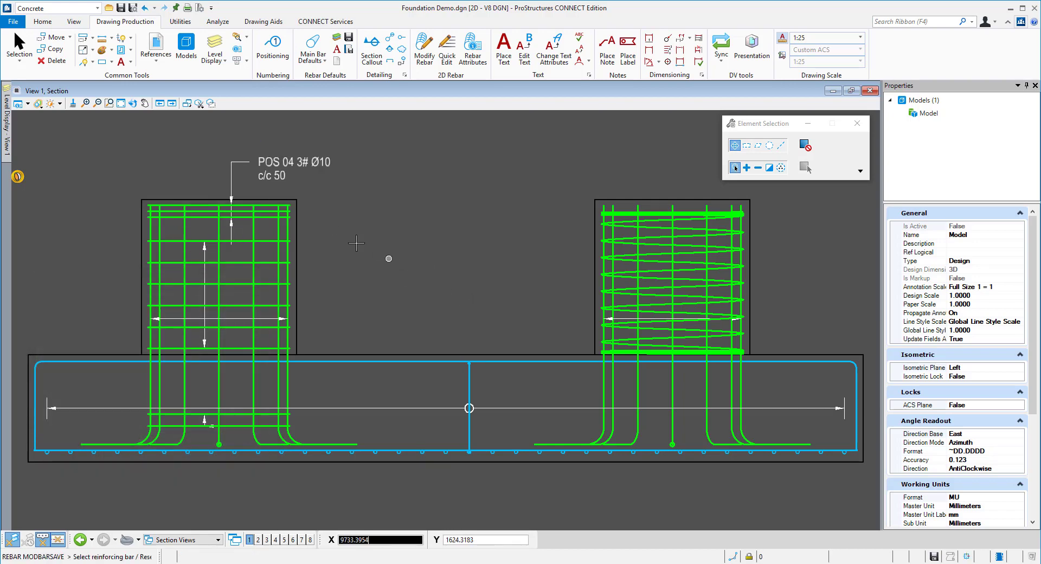
pyautogui.moveTo(313, 193)
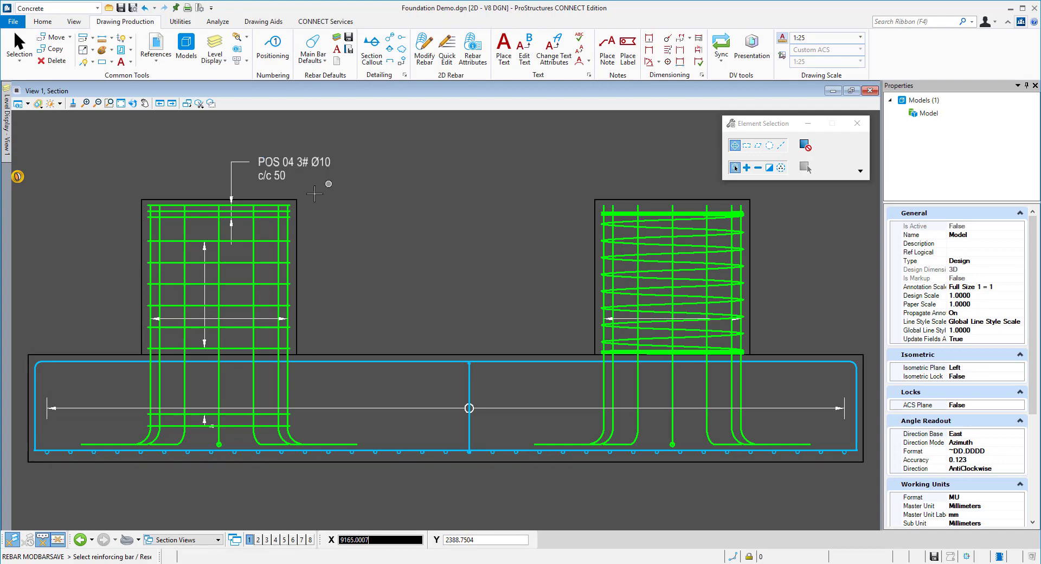
pyautogui.moveTo(349, 259)
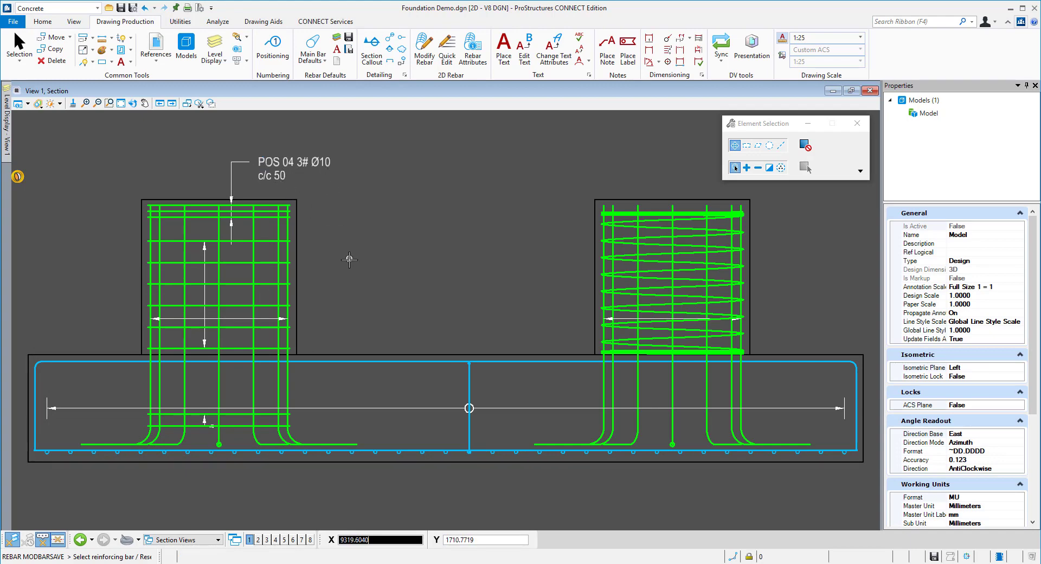
pyautogui.moveTo(475, 153)
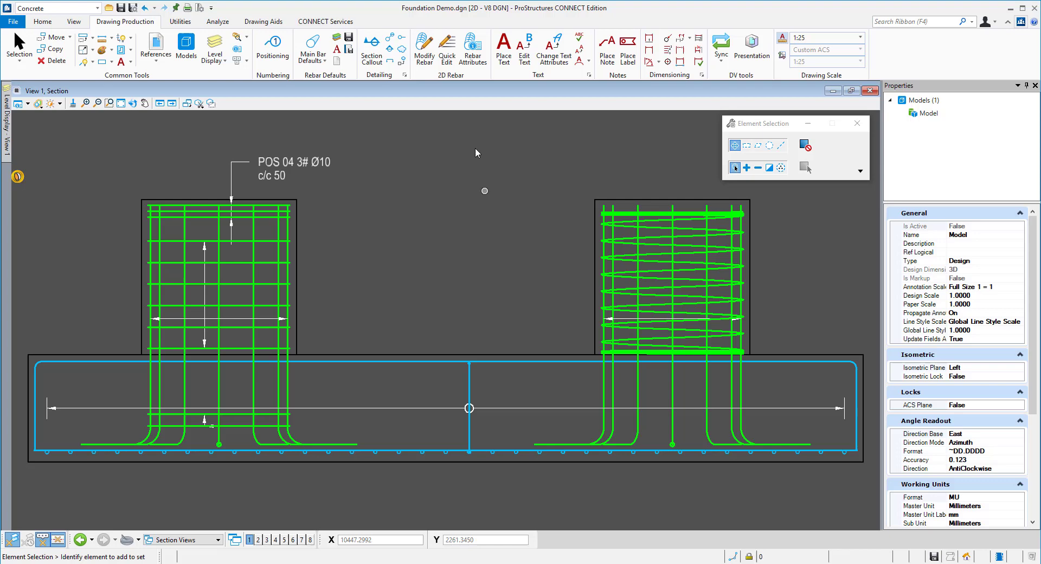
pyautogui.click(446, 48)
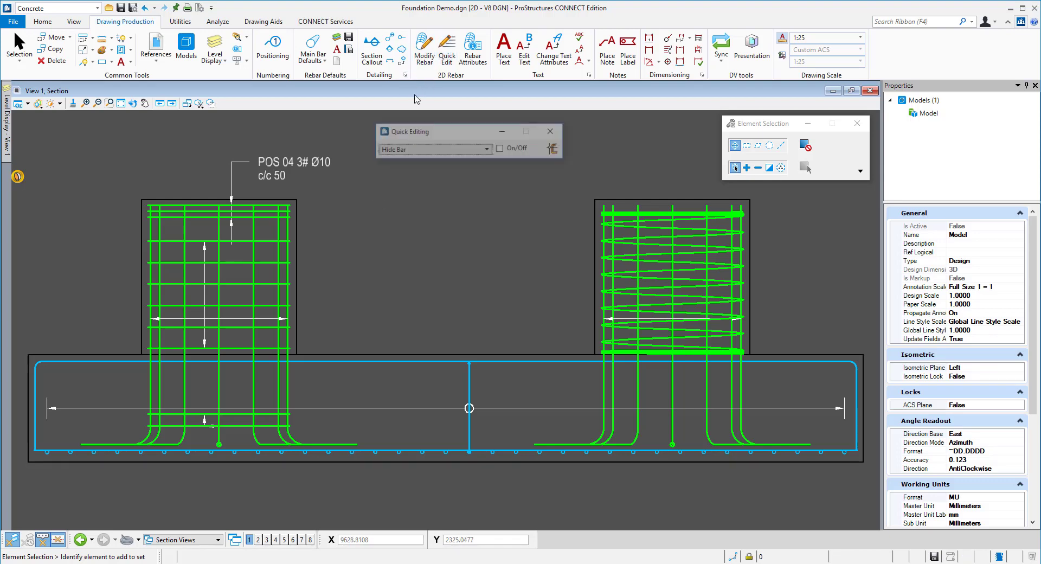
# - Copy the existing bar label onto left-pier bars as c/c 200 and c/c 100 labels
pyautogui.click(434, 149)
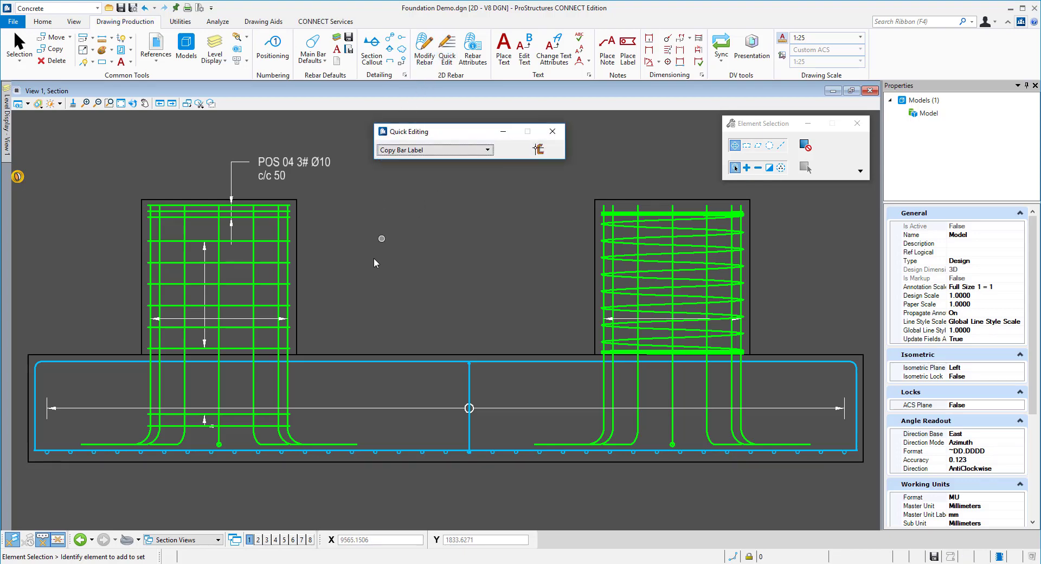
pyautogui.moveTo(202, 422)
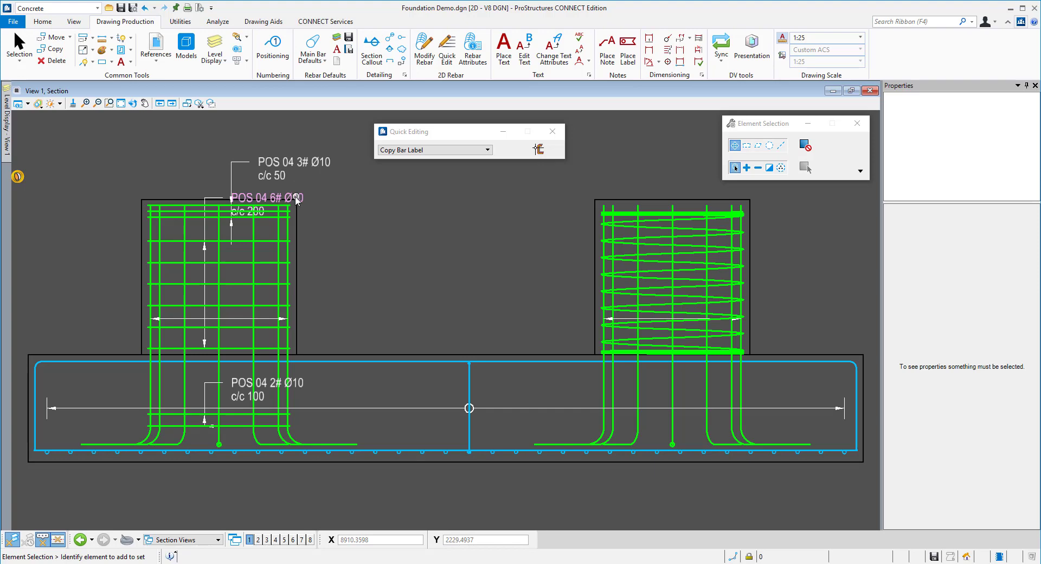
pyautogui.click(266, 197)
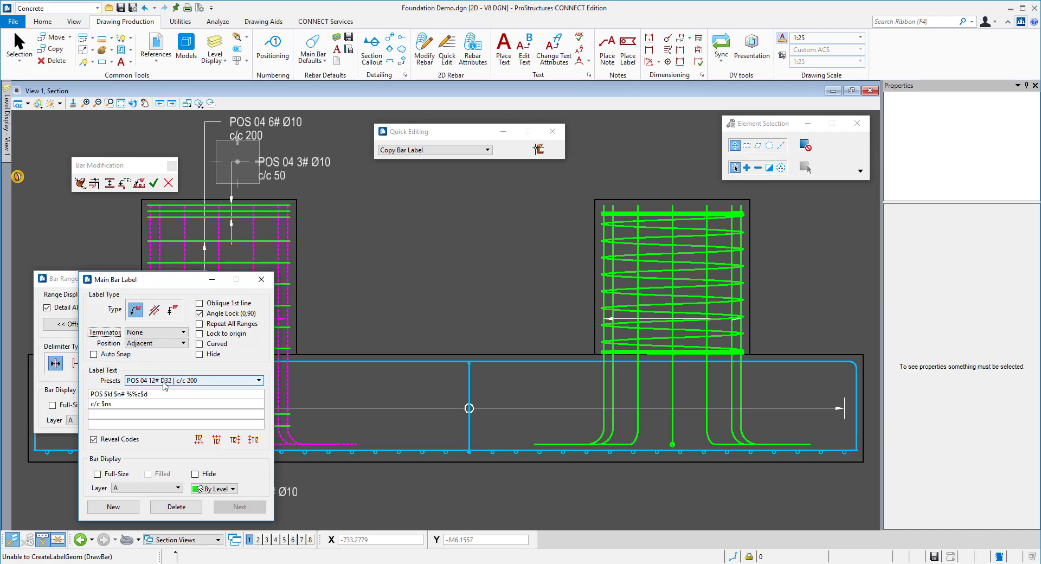
# - Label the left pier's vertical bars 'POS 06 12# Ø32' using the no-spacing preset
pyautogui.click(256, 380)
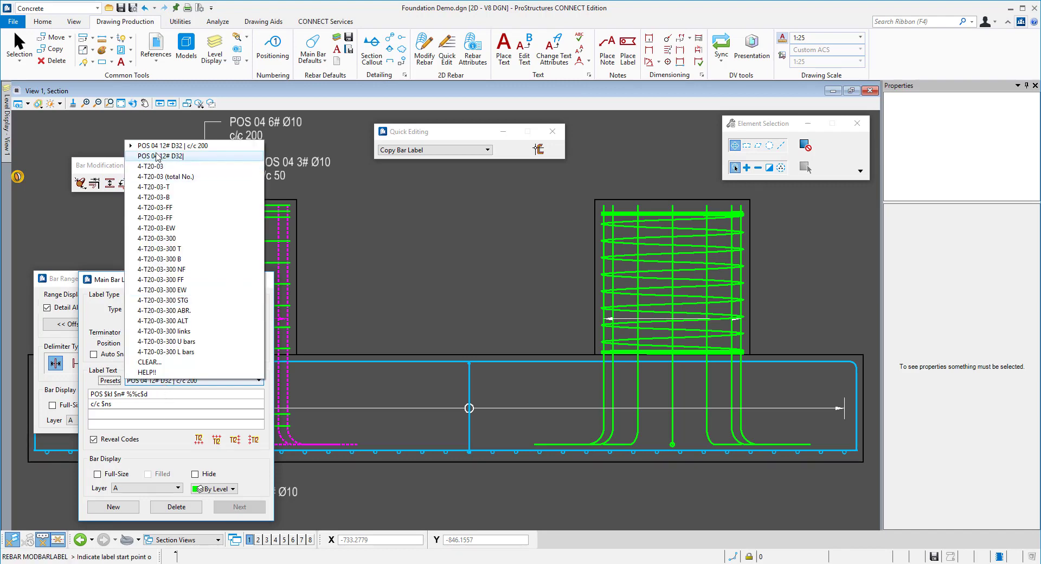
pyautogui.moveTo(202, 159)
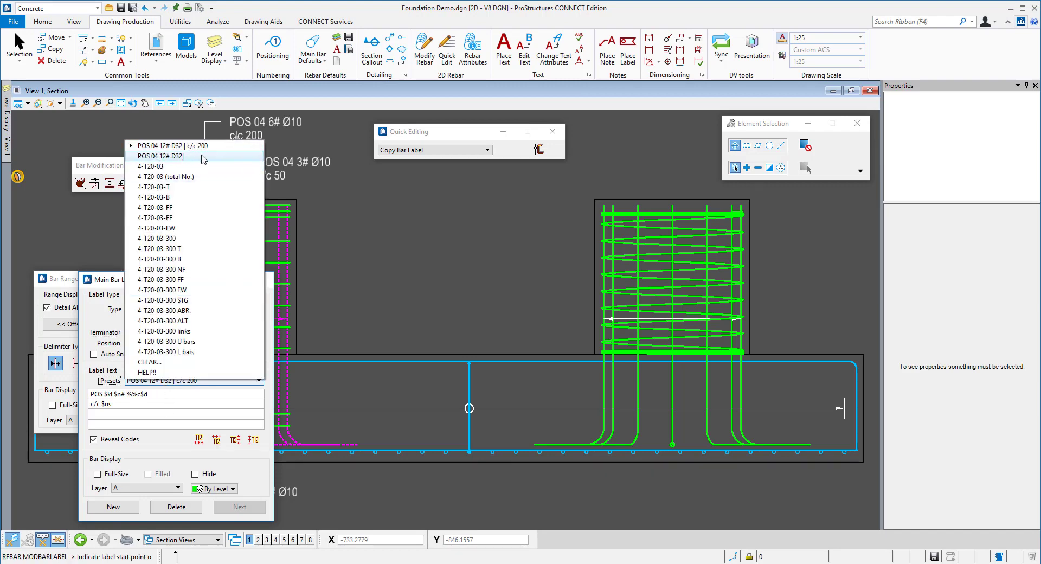
pyautogui.click(160, 155)
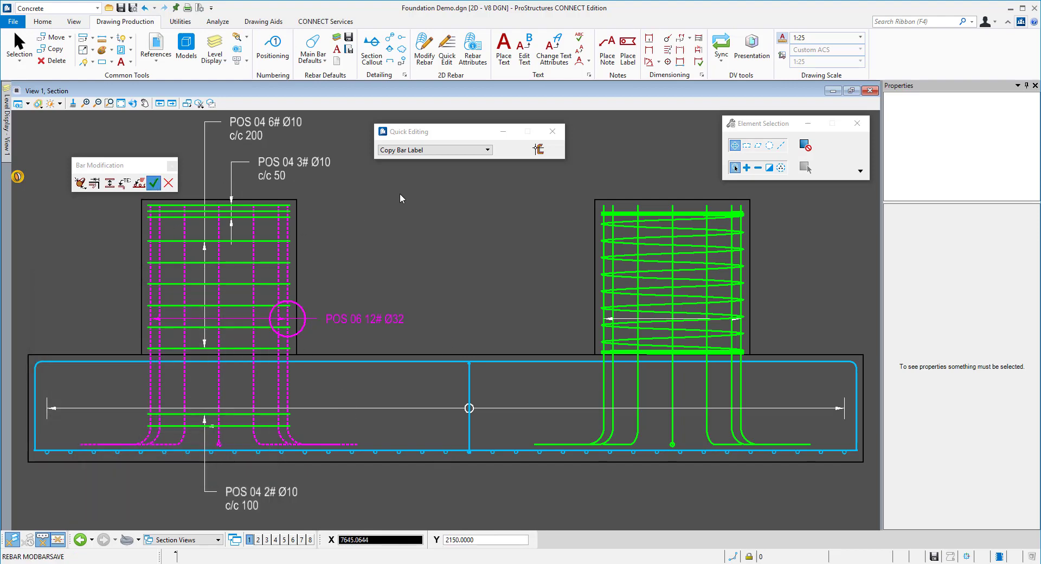
pyautogui.click(153, 183)
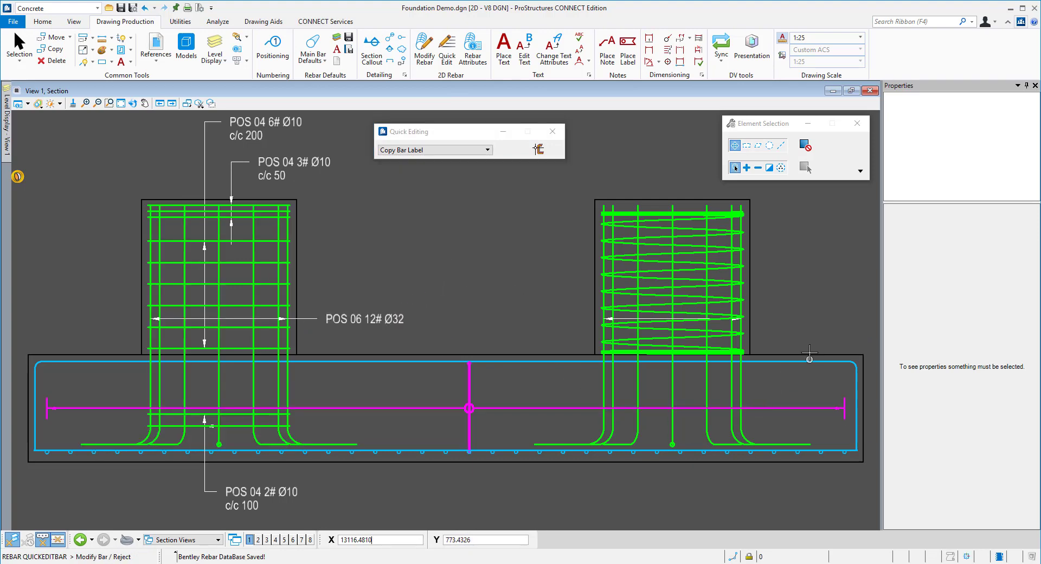
pyautogui.moveTo(810, 352); pyautogui.dragTo(387, 282)
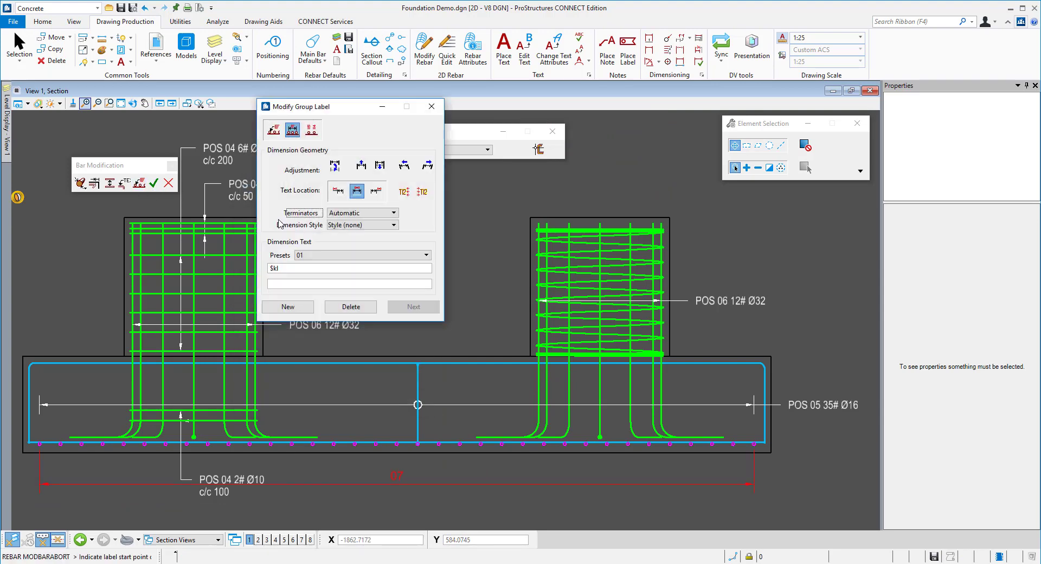
# - Place a group label with a dimension line beneath the footing's bottom bars
pyautogui.click(403, 192)
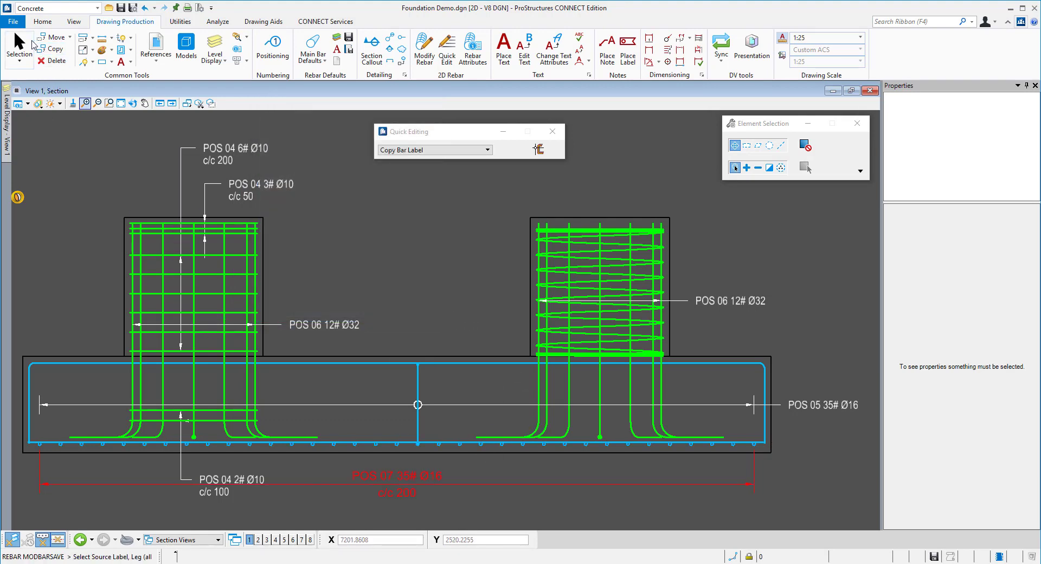
pyautogui.click(232, 478)
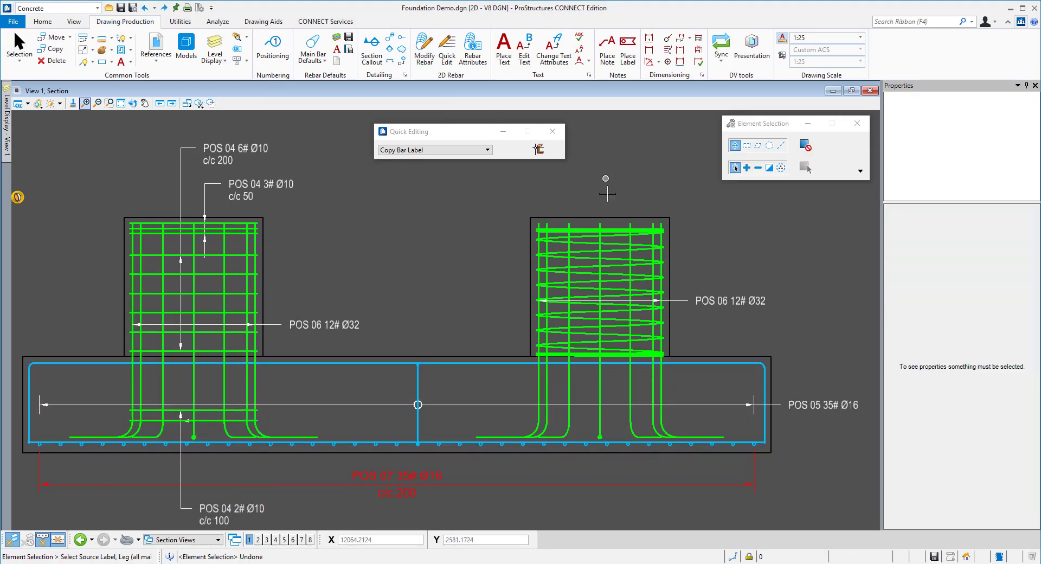
# - Label the right pier's spiral bar with the spacing-free Main Bar Label preset
pyautogui.click(600, 286)
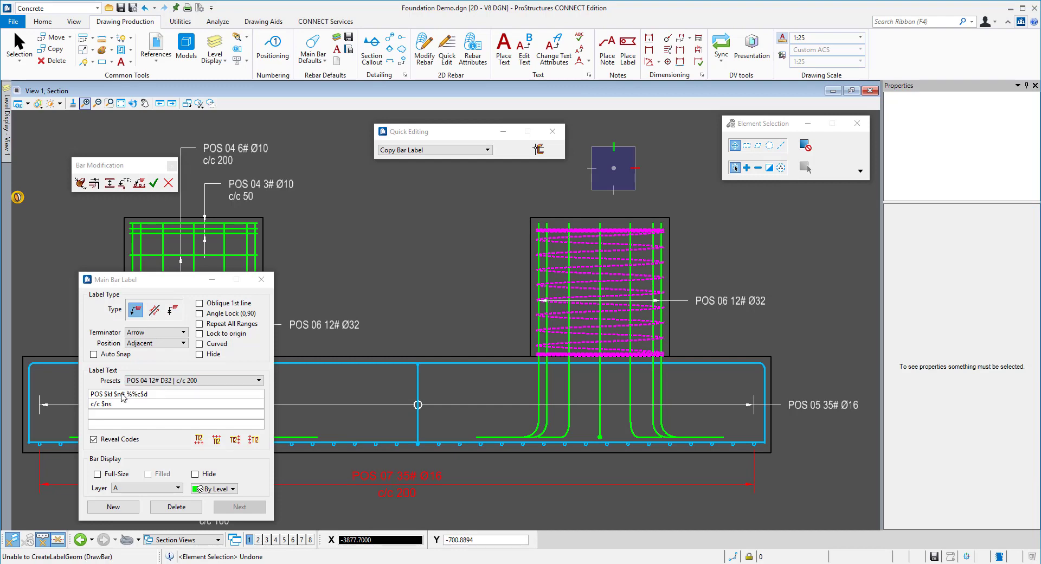
pyautogui.click(257, 380)
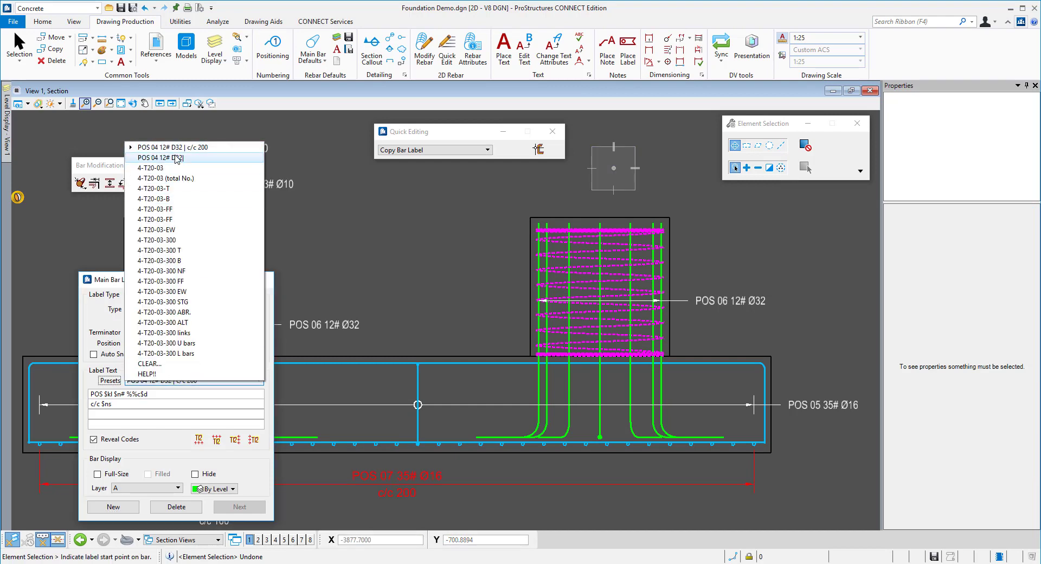
pyautogui.click(179, 147)
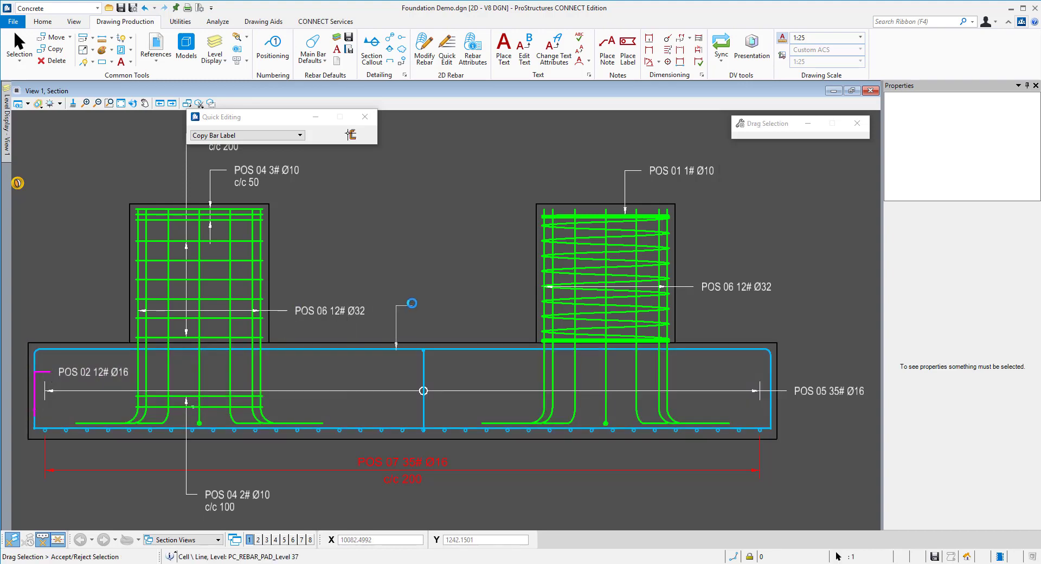
pyautogui.click(410, 303)
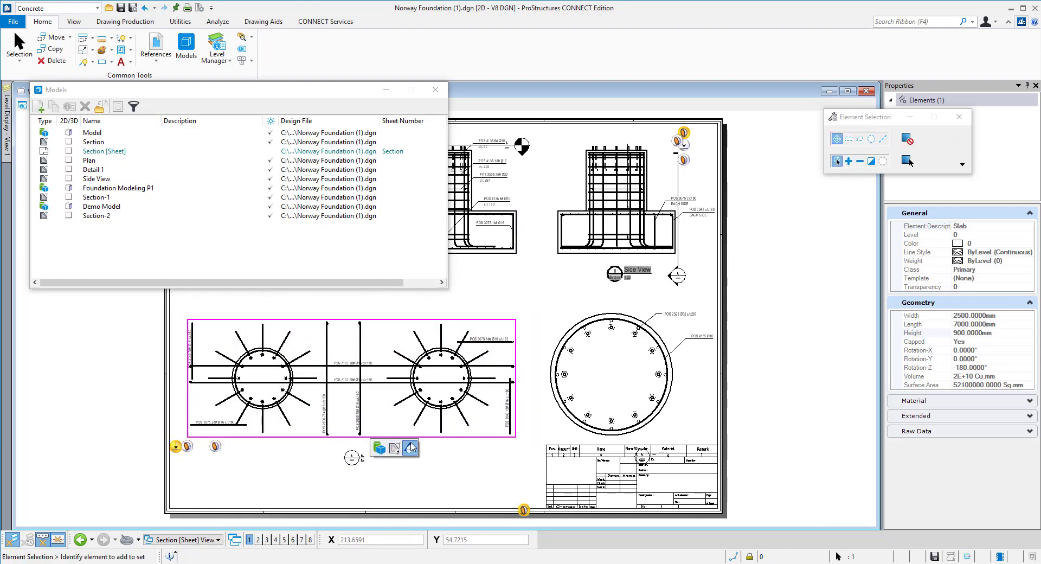
# - Inspect the placed section view and section callout on the Section sheet
pyautogui.click(189, 313)
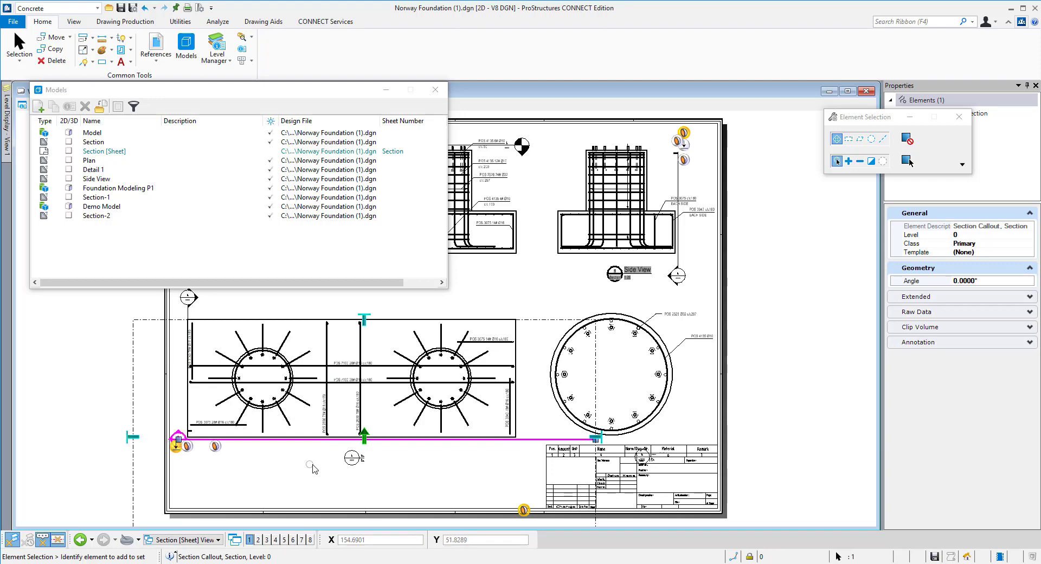
pyautogui.click(314, 467)
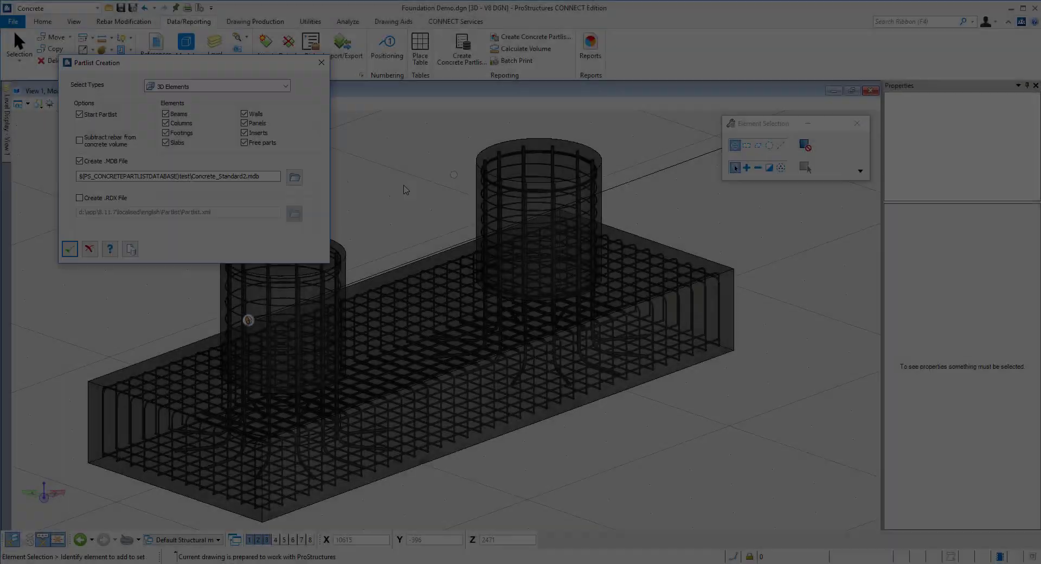
# - Create the concrete part list, overwriting Concrete_Standard2.mdb, then launch Partlist Print
pyautogui.click(69, 248)
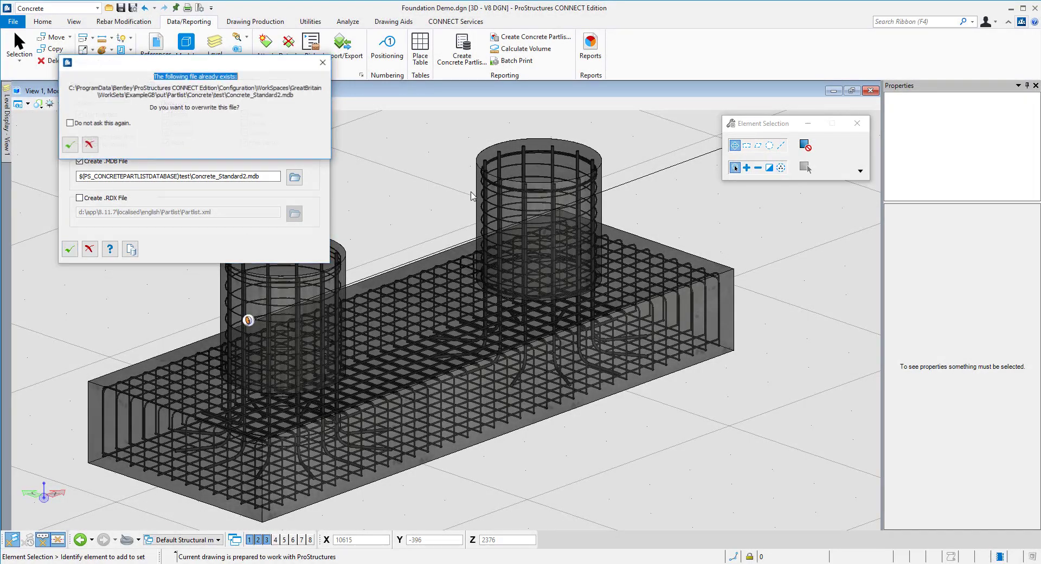
pyautogui.click(69, 144)
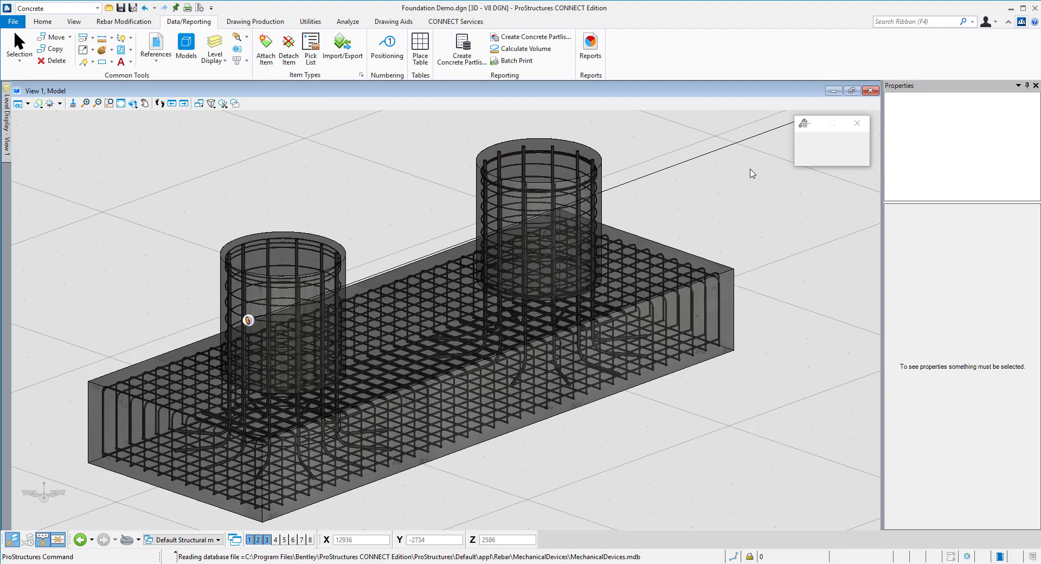
pyautogui.moveTo(730, 165)
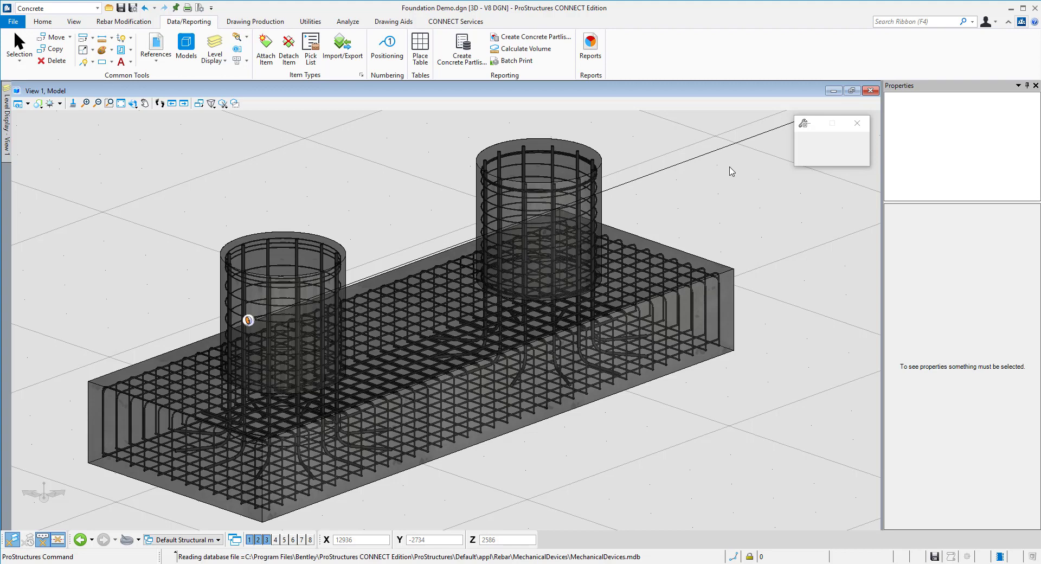
pyautogui.click(516, 60)
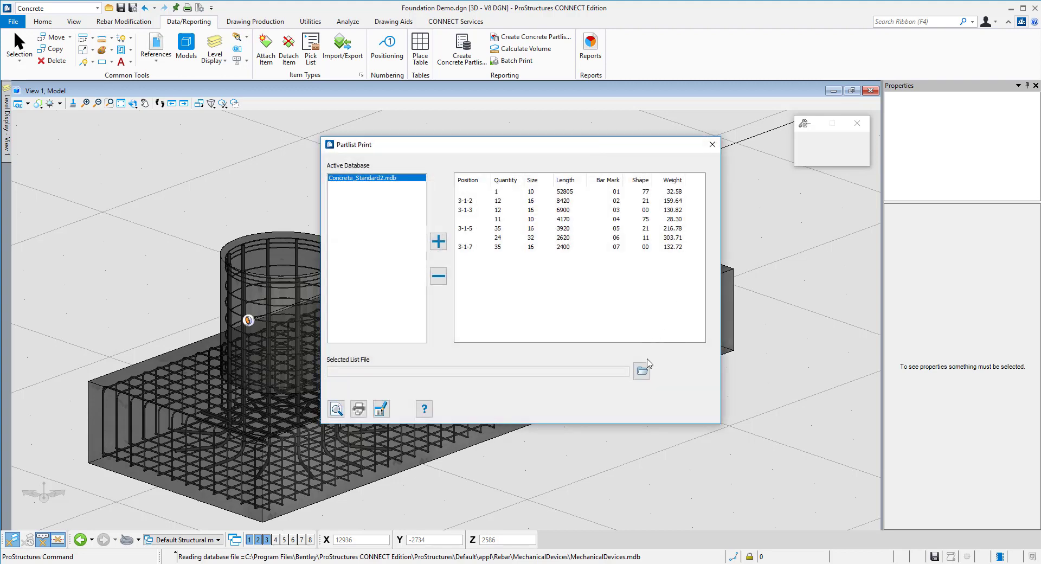
# - Load BarSchedule_LabeledSketch.lst as the template and preview the bar bending schedule
pyautogui.click(640, 370)
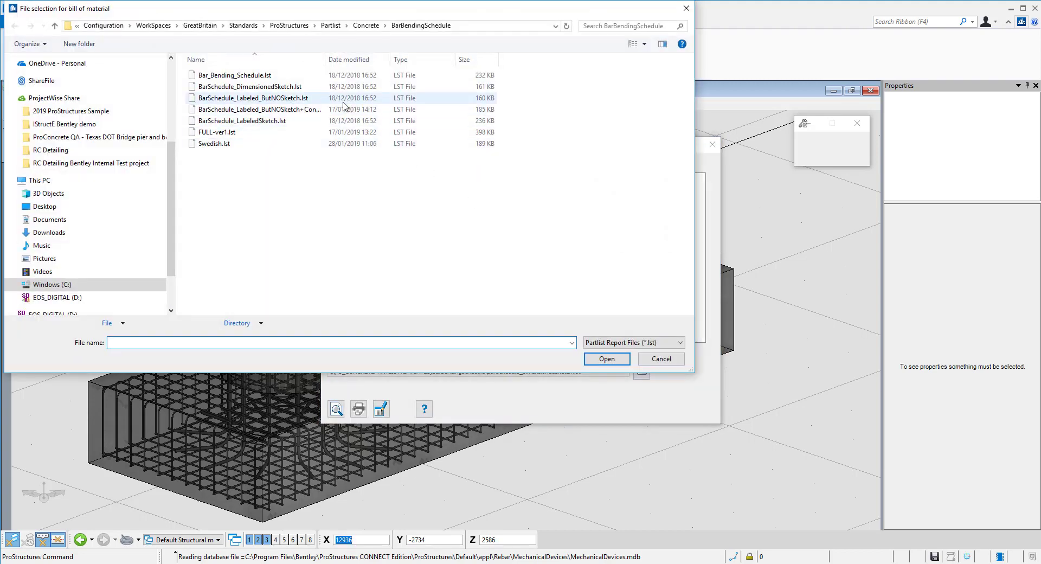
pyautogui.click(243, 120)
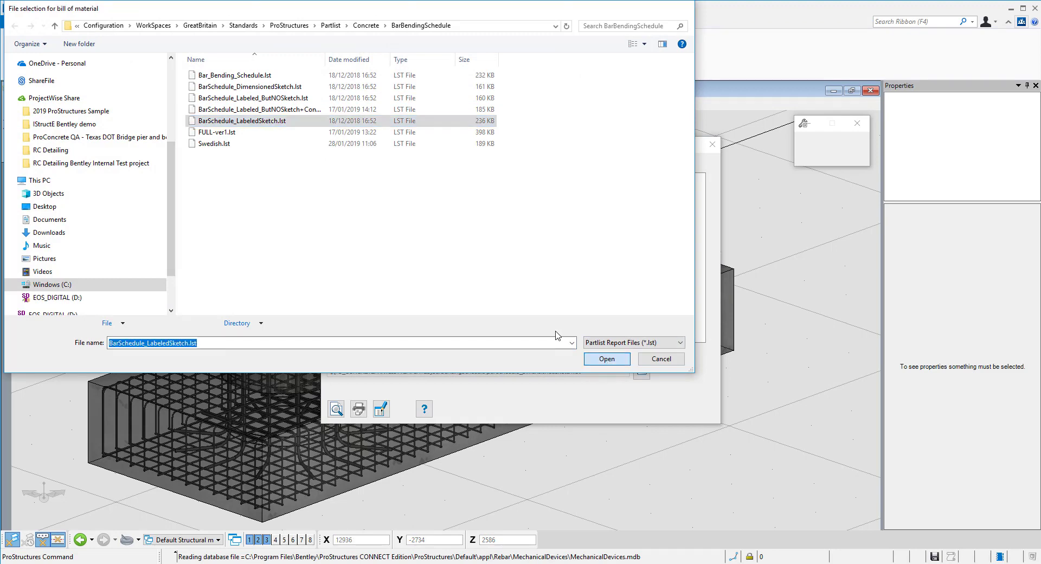
pyautogui.click(605, 359)
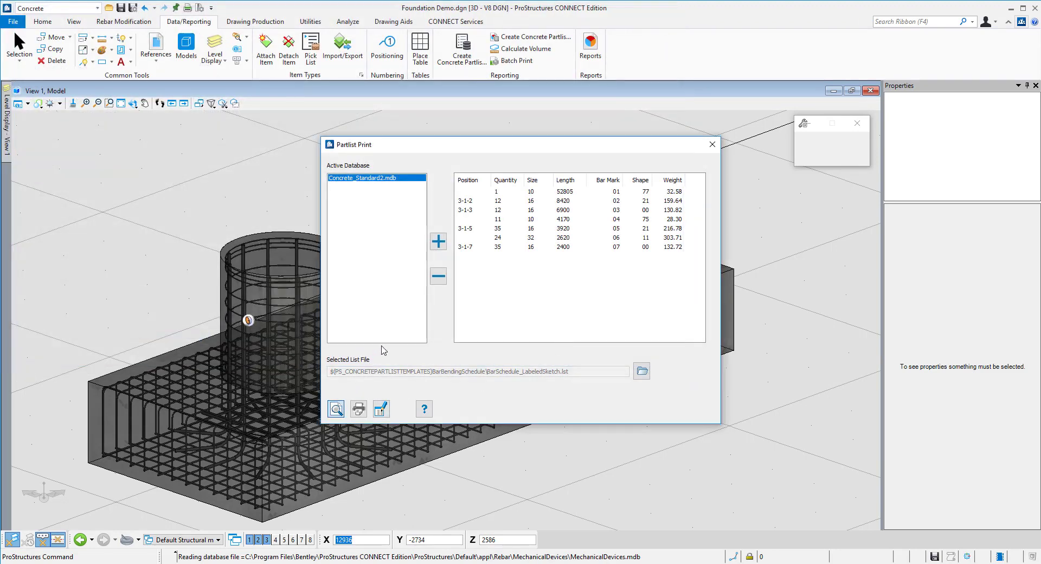
pyautogui.moveTo(394, 337)
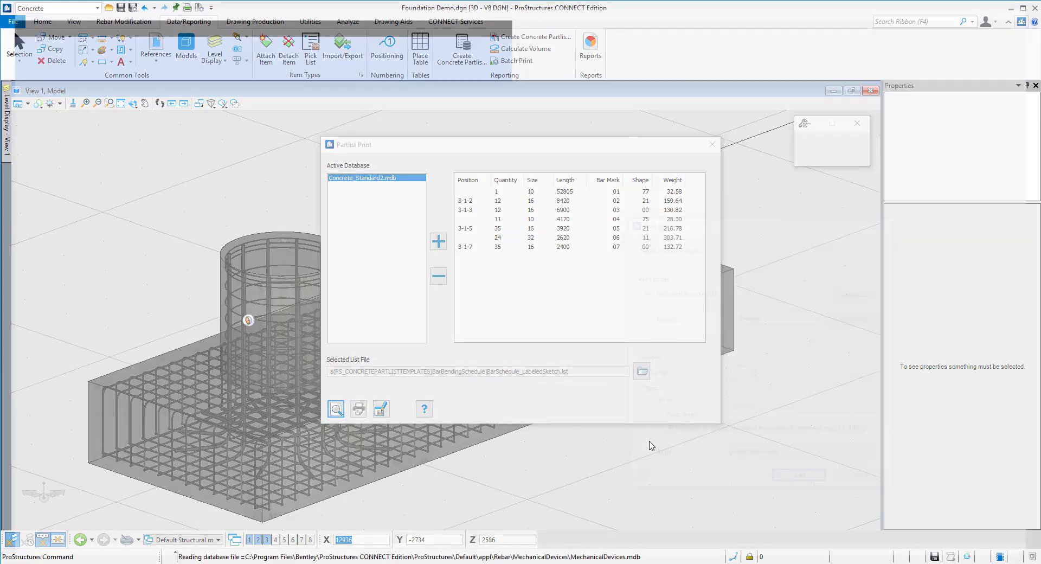
pyautogui.click(336, 408)
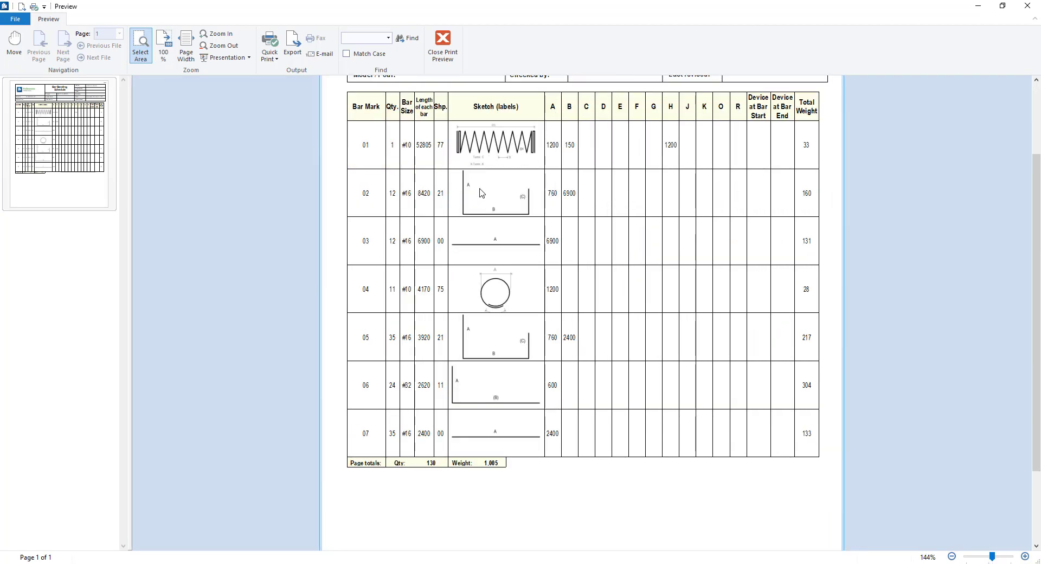
pyautogui.moveTo(502, 338)
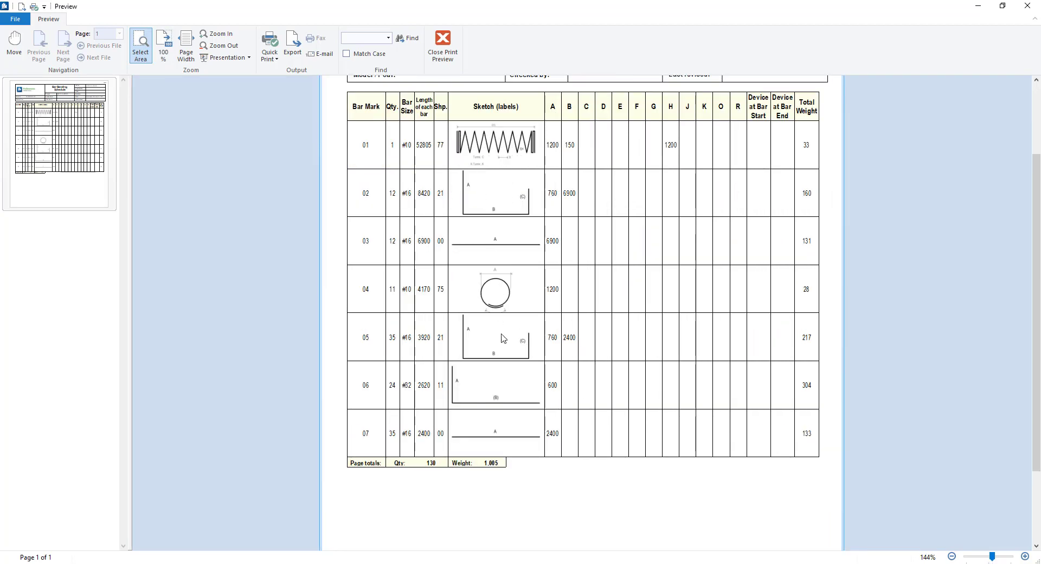